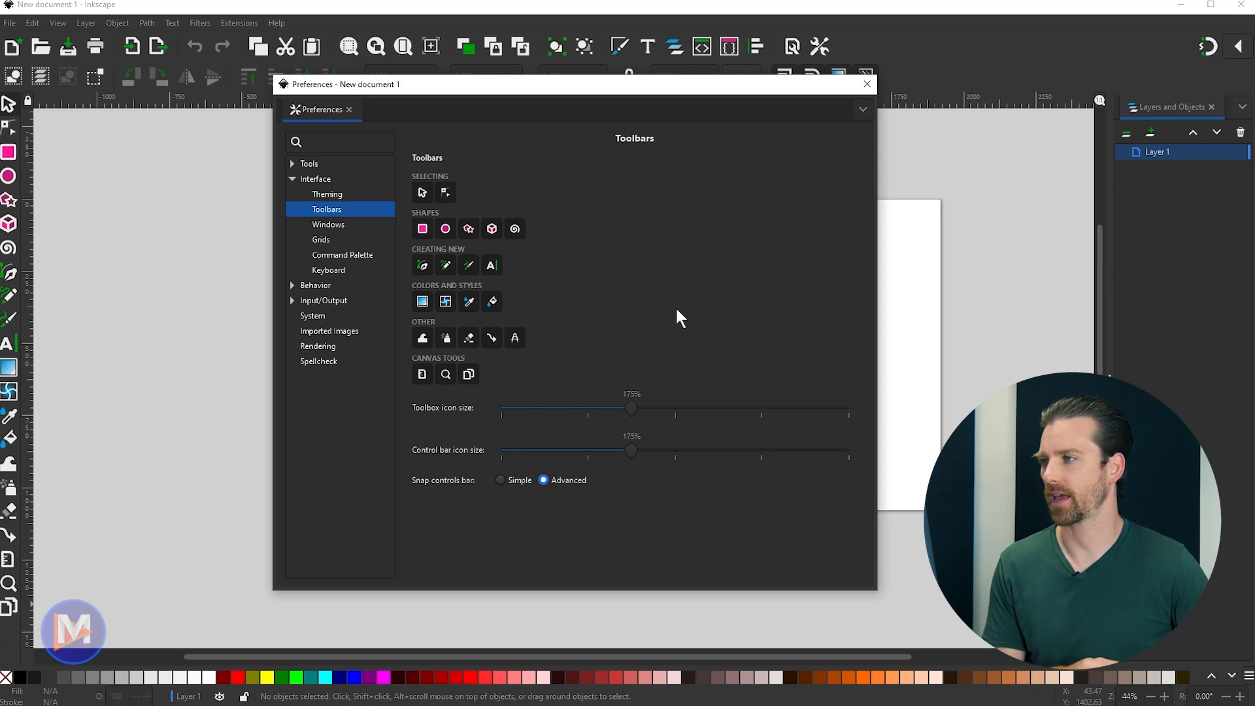
Step: Close the Preferences window, leaving the blank document page
left_click(866, 83)
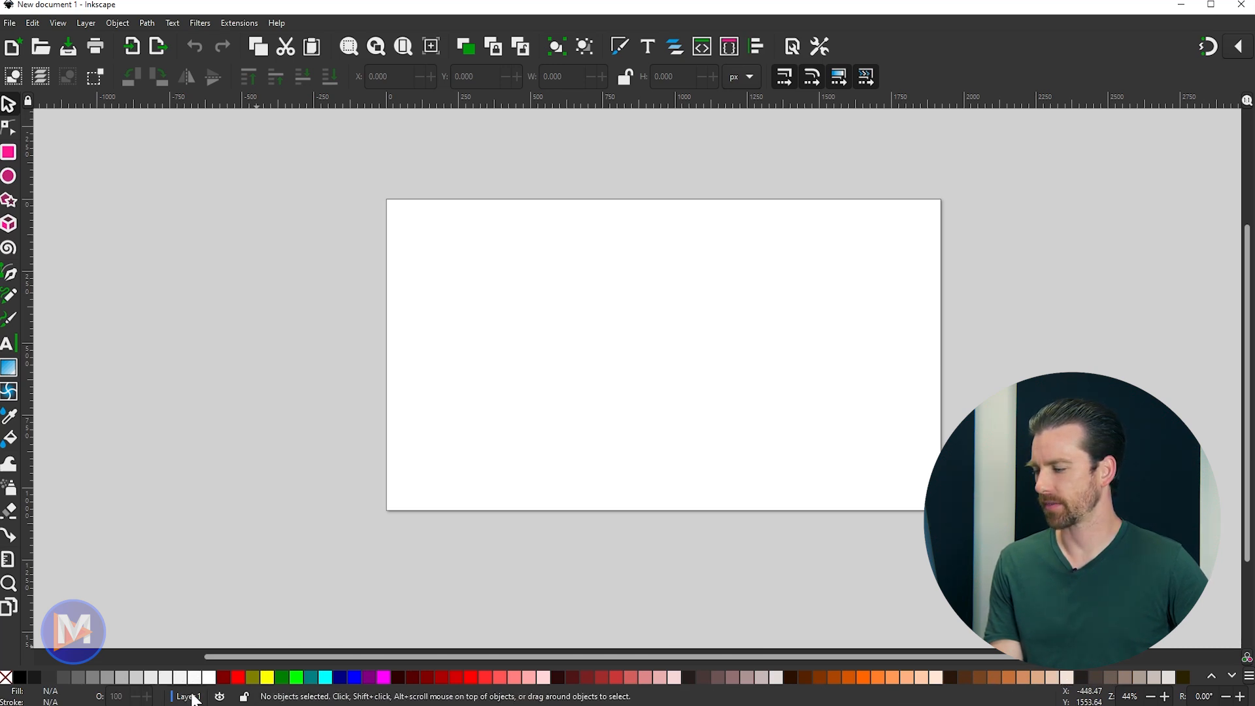
mouse_move(253, 616)
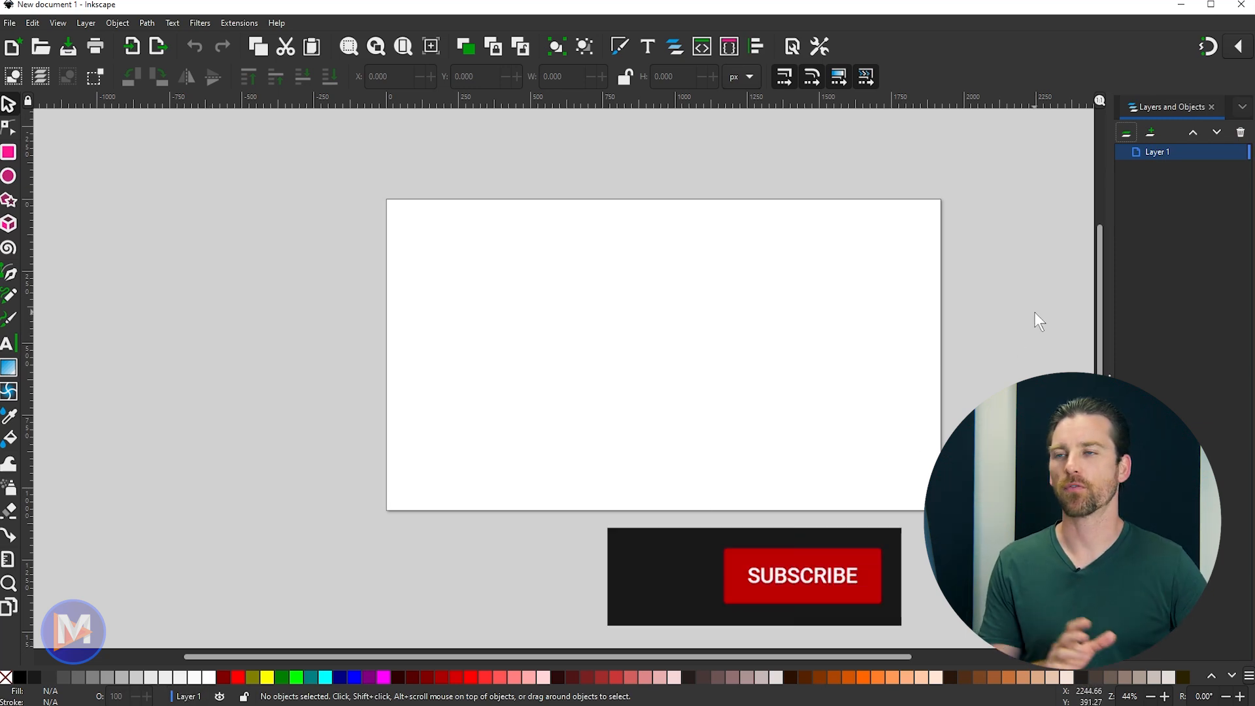
Step: Show the Layers and Objects panel docked beside the page, listing Layer 1
left_click(801, 575)
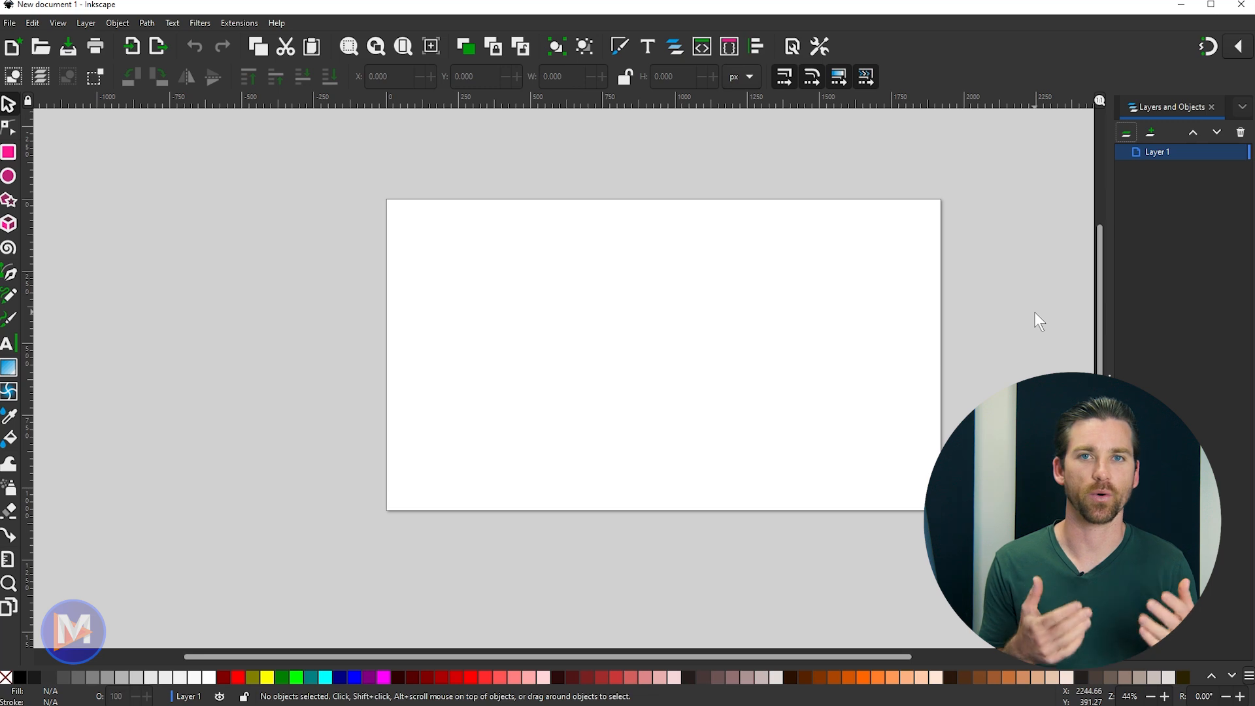
mouse_move(936, 625)
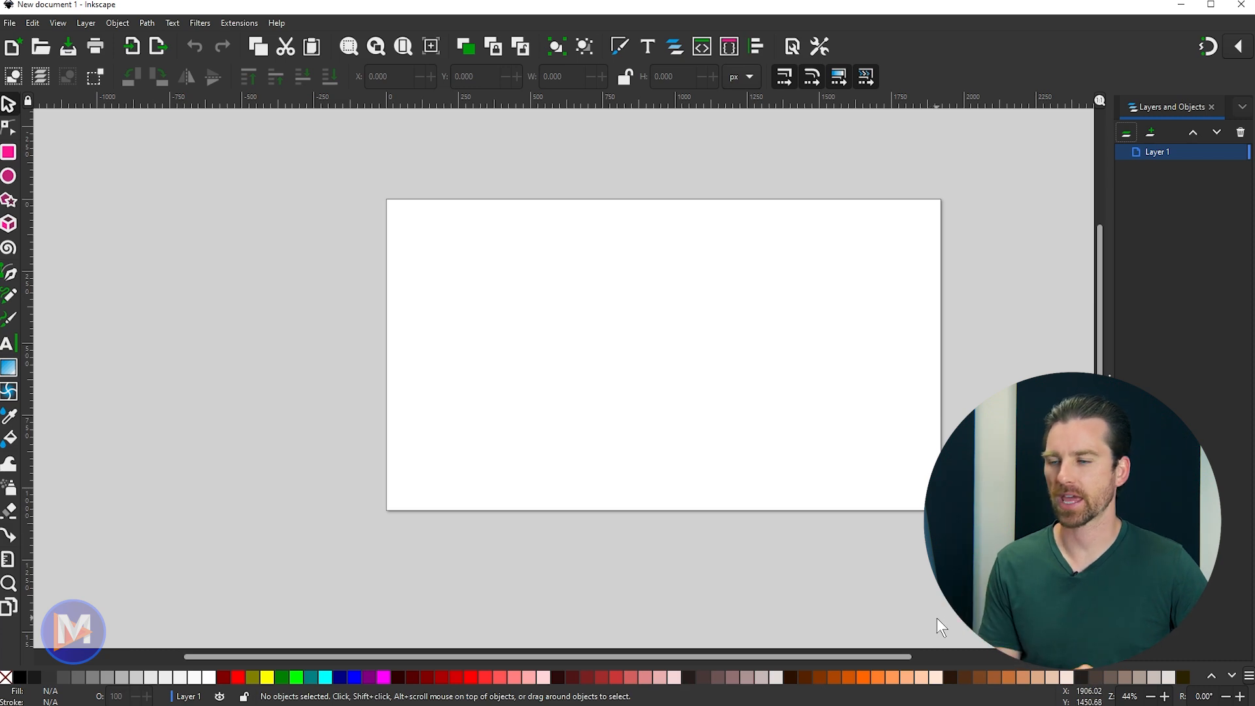
mouse_move(915, 592)
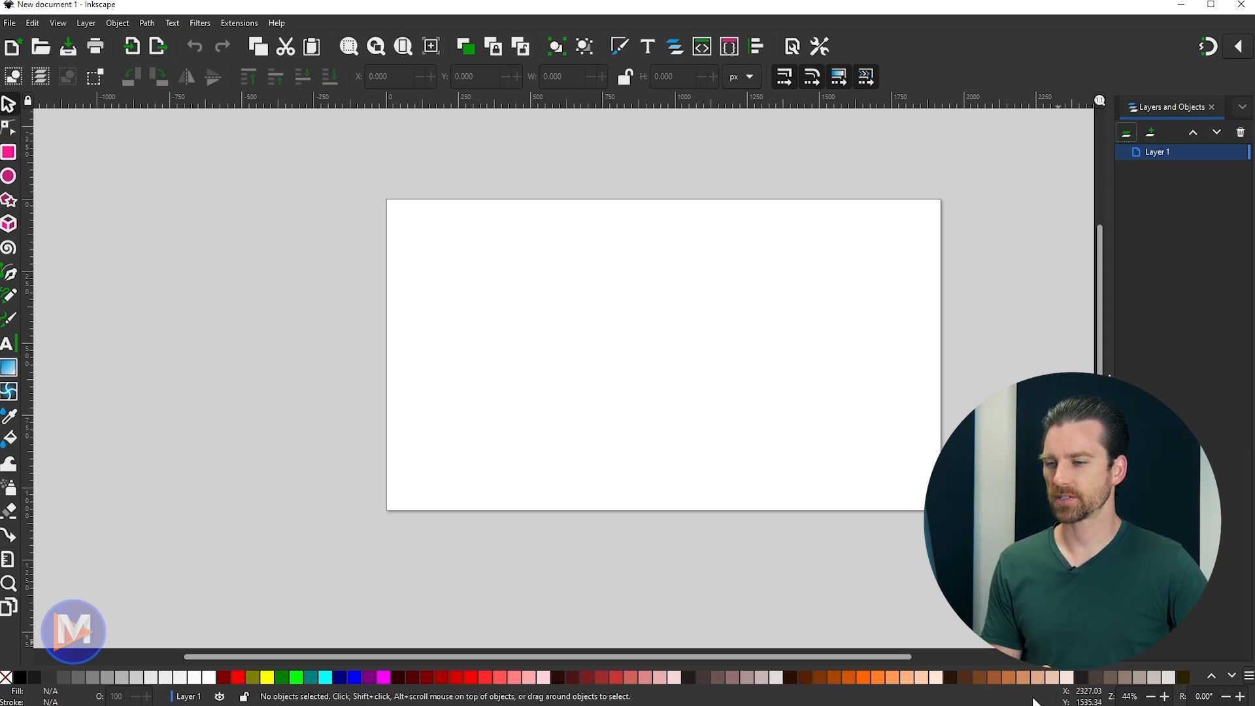
mouse_move(31, 22)
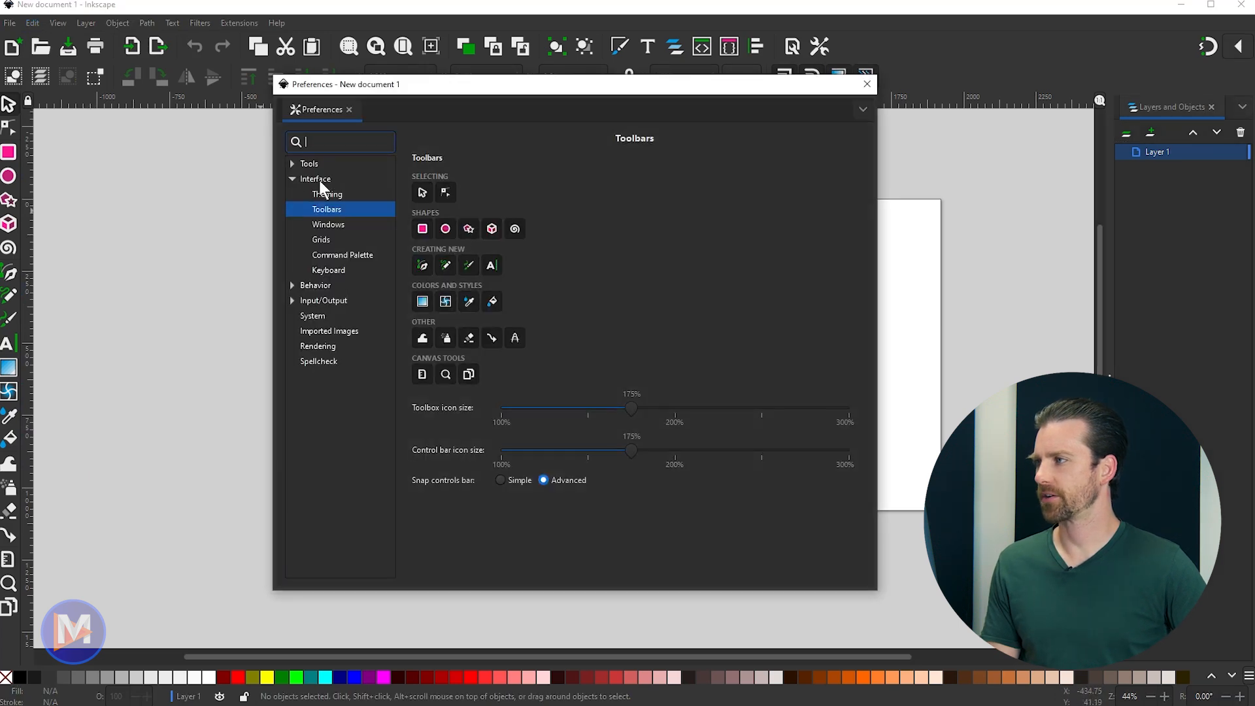
Step: In Interface preferences, toggle the status-bar layer selector off and back on, then go to Toolbars
left_click(316, 180)
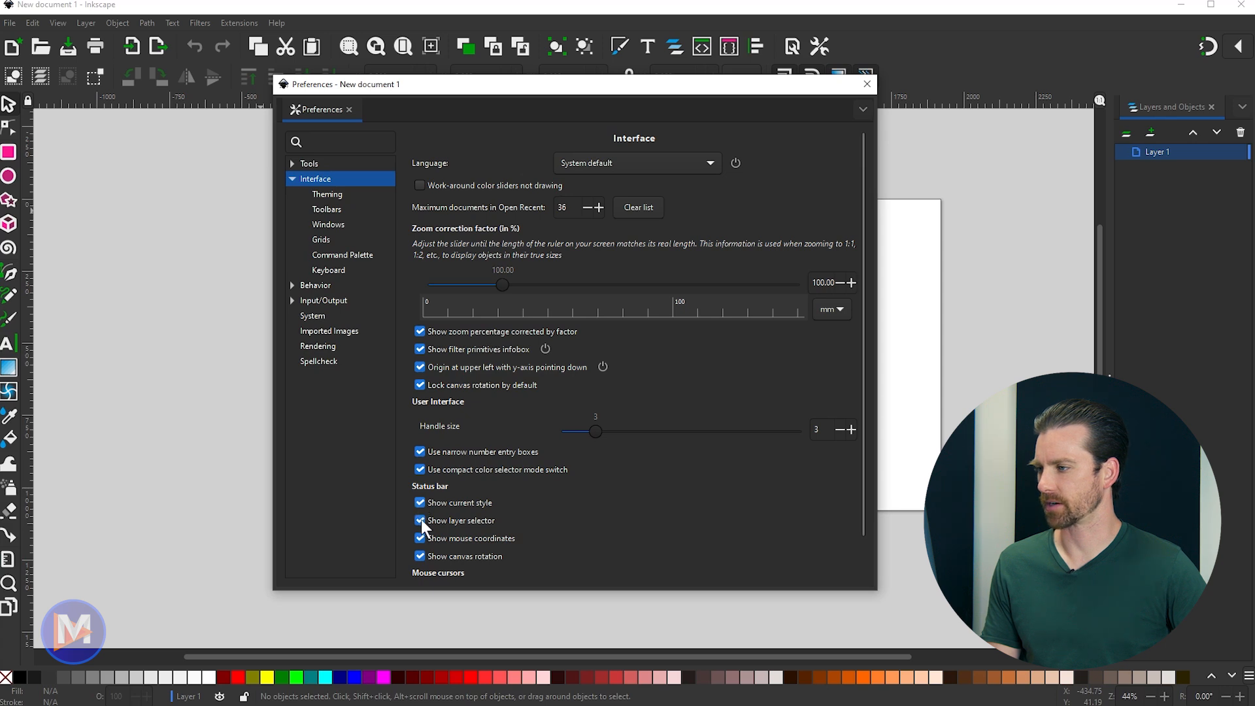
left_click(420, 520)
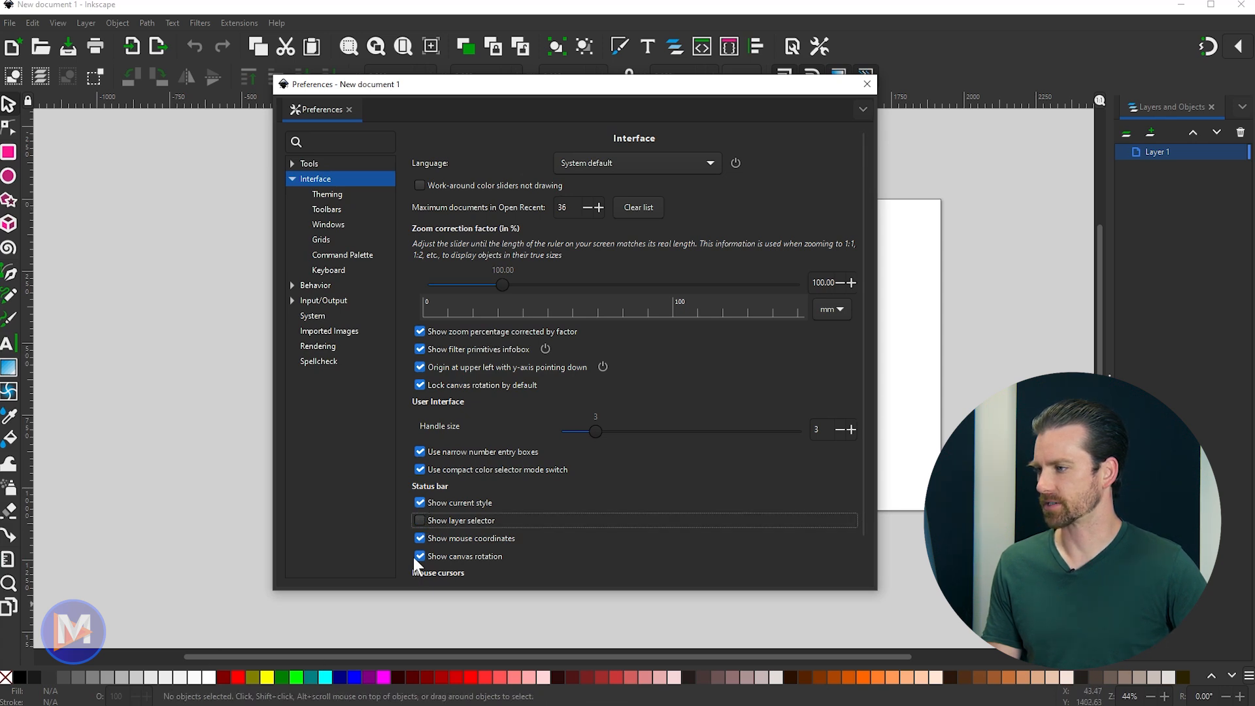
mouse_move(420, 520)
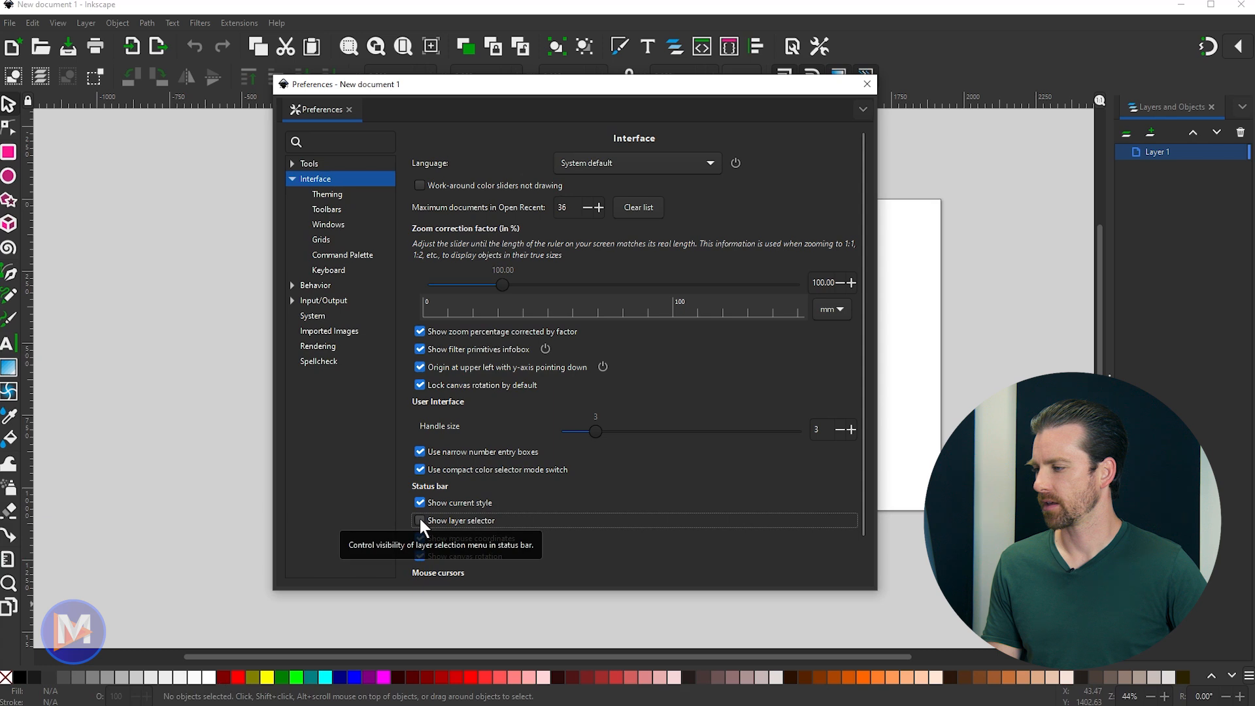
left_click(420, 521)
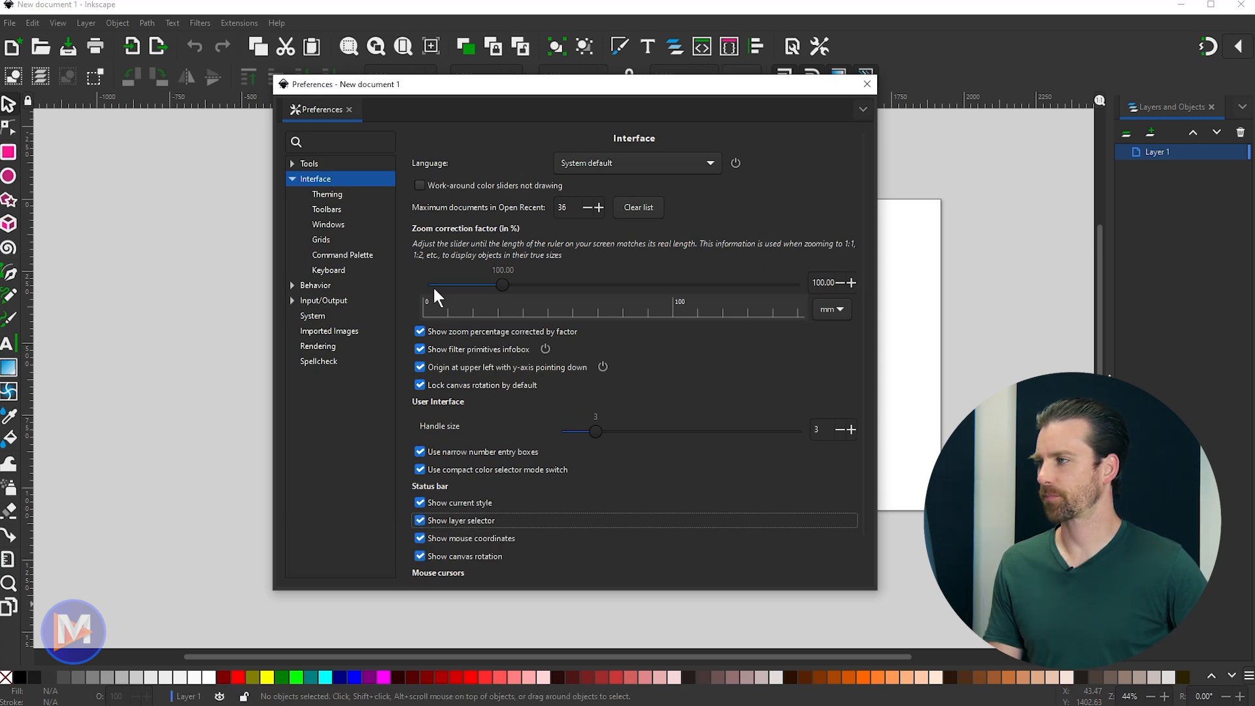
left_click(327, 209)
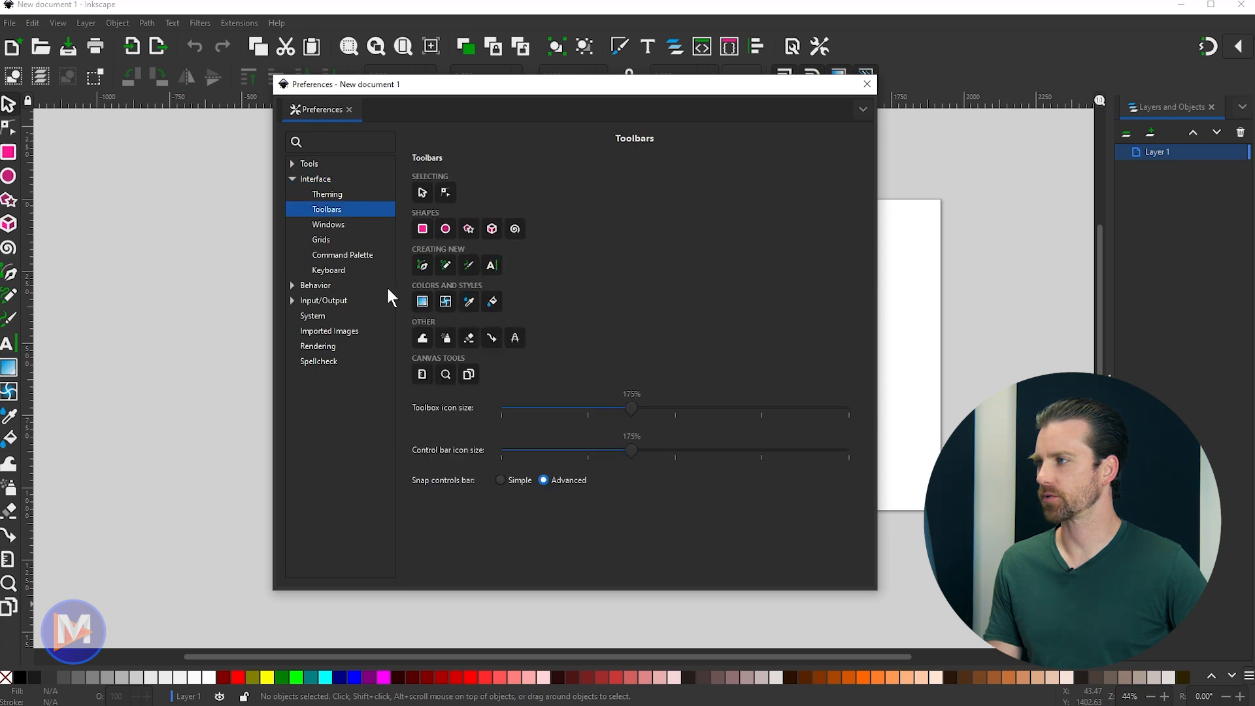
mouse_move(679, 317)
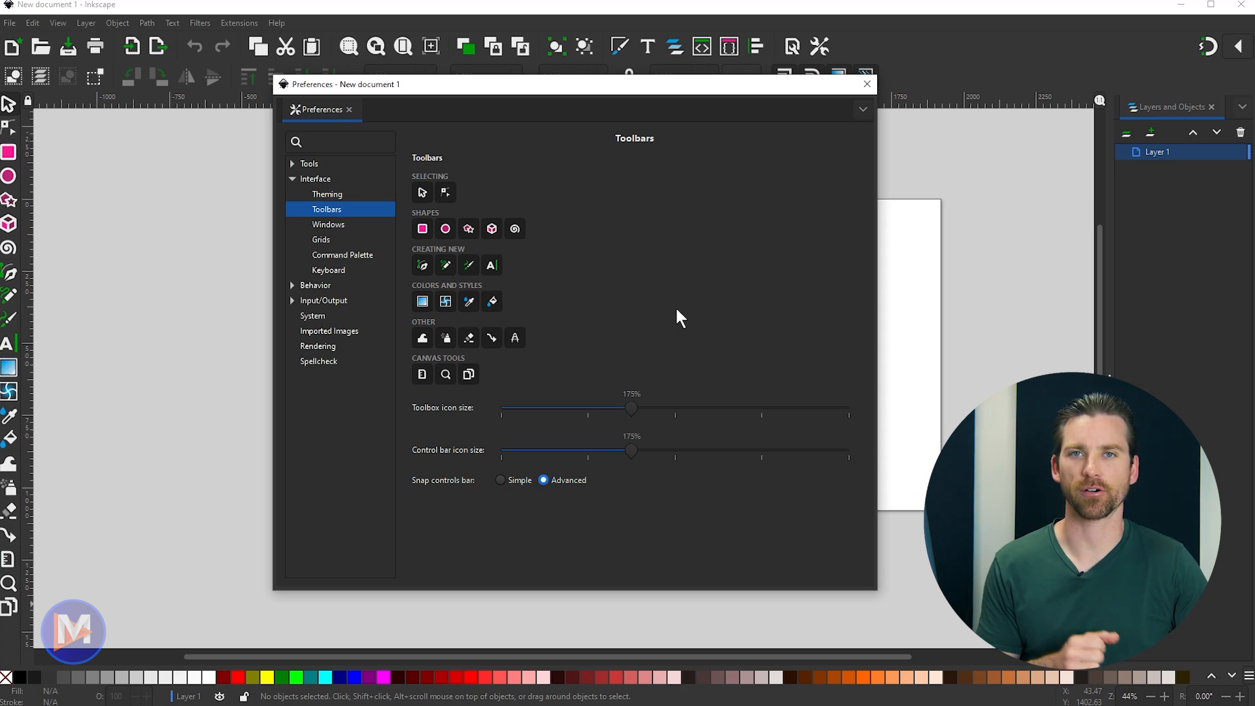
mouse_move(635, 298)
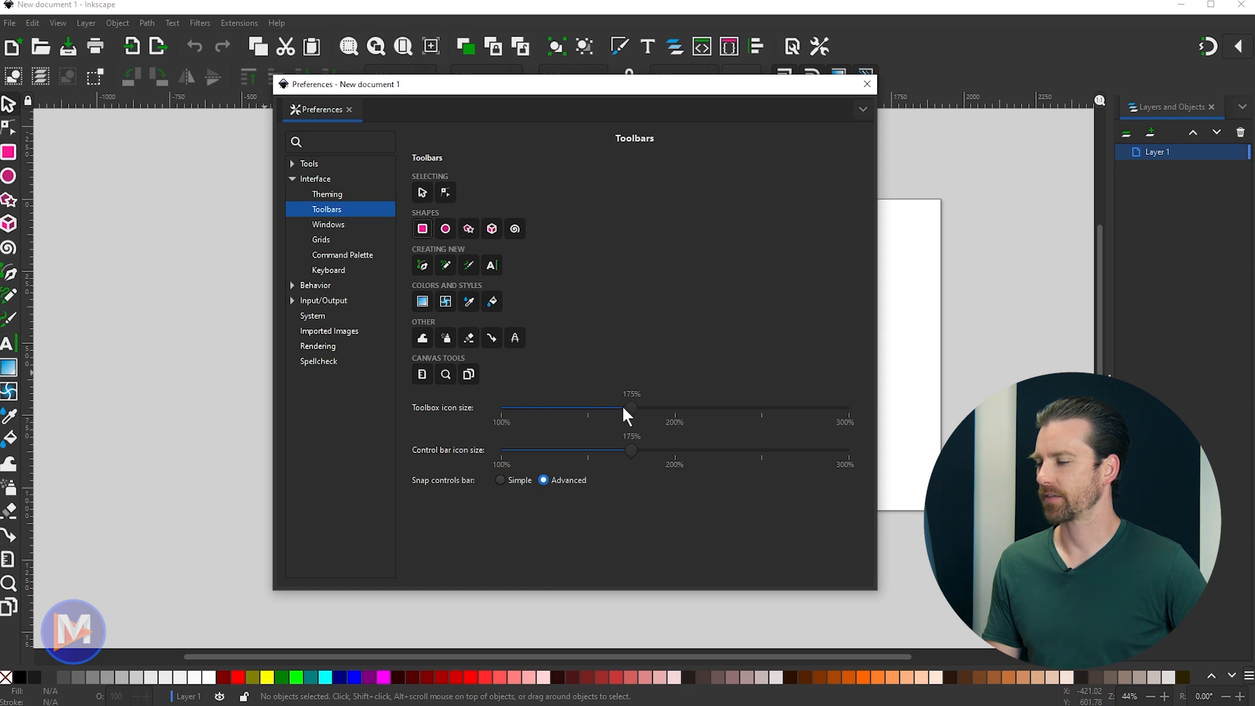
left_click_drag(629, 415, 502, 415)
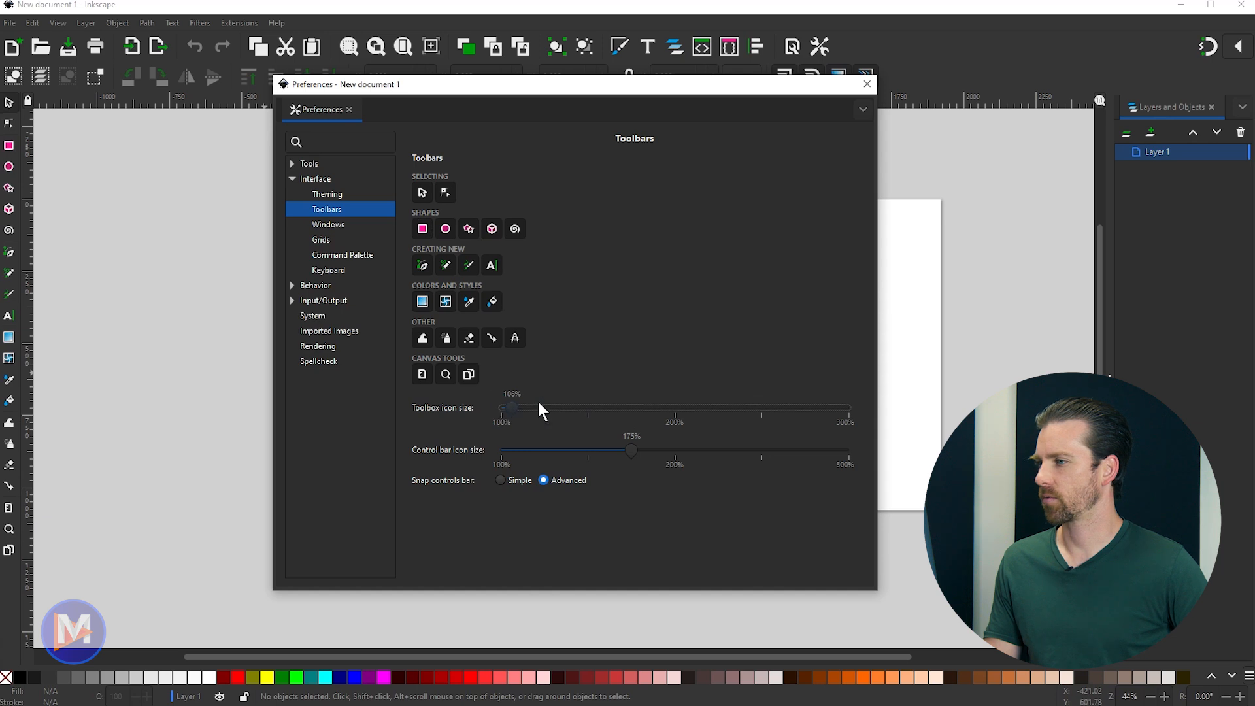
left_click_drag(513, 409, 842, 409)
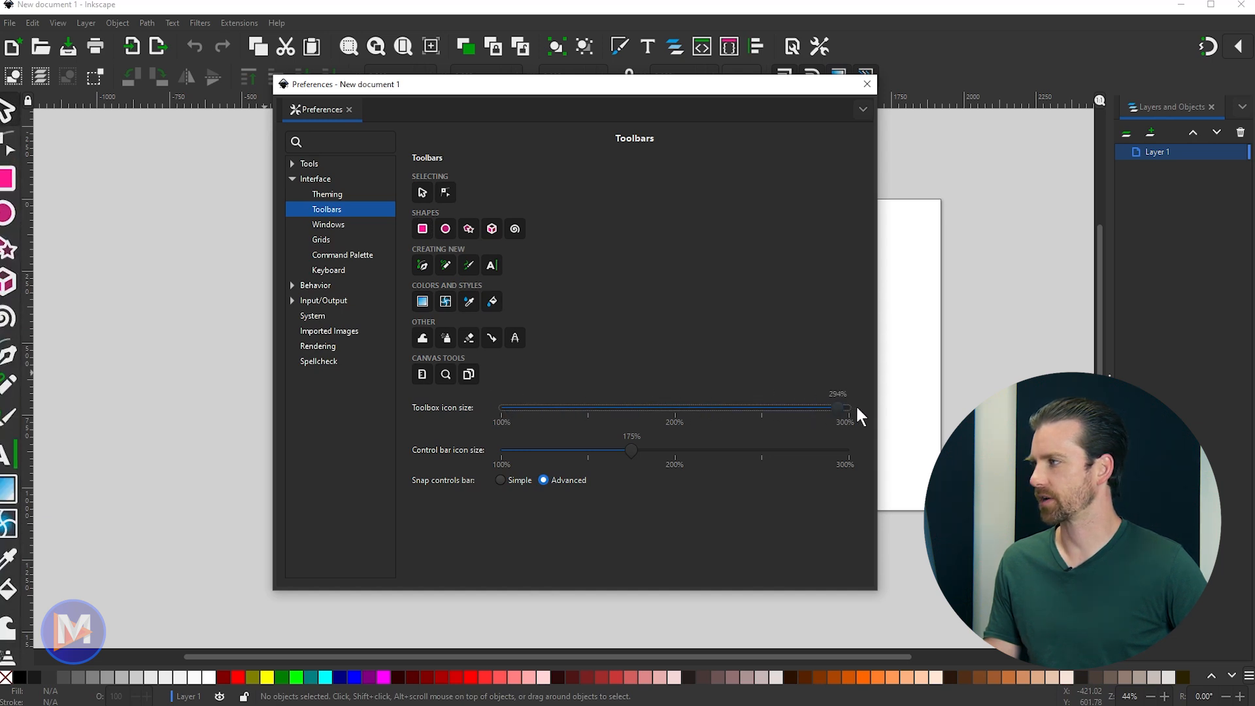
left_click_drag(841, 406, 853, 406)
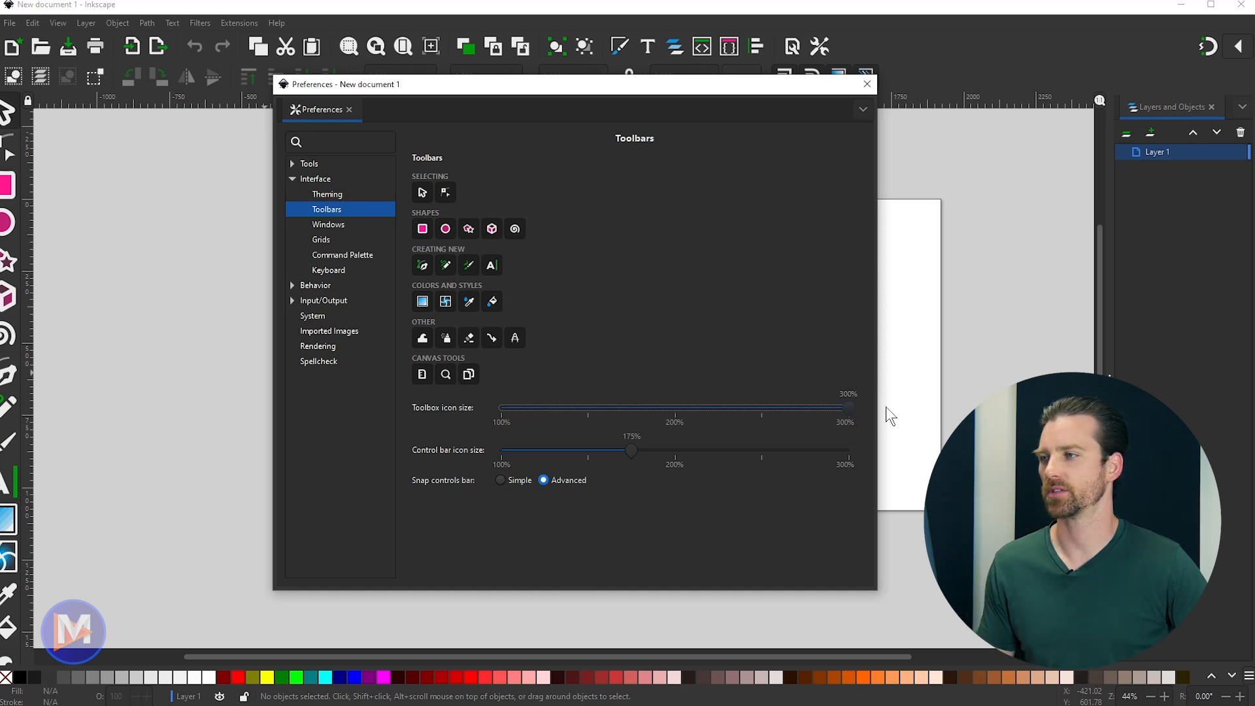
left_click_drag(847, 408, 685, 408)
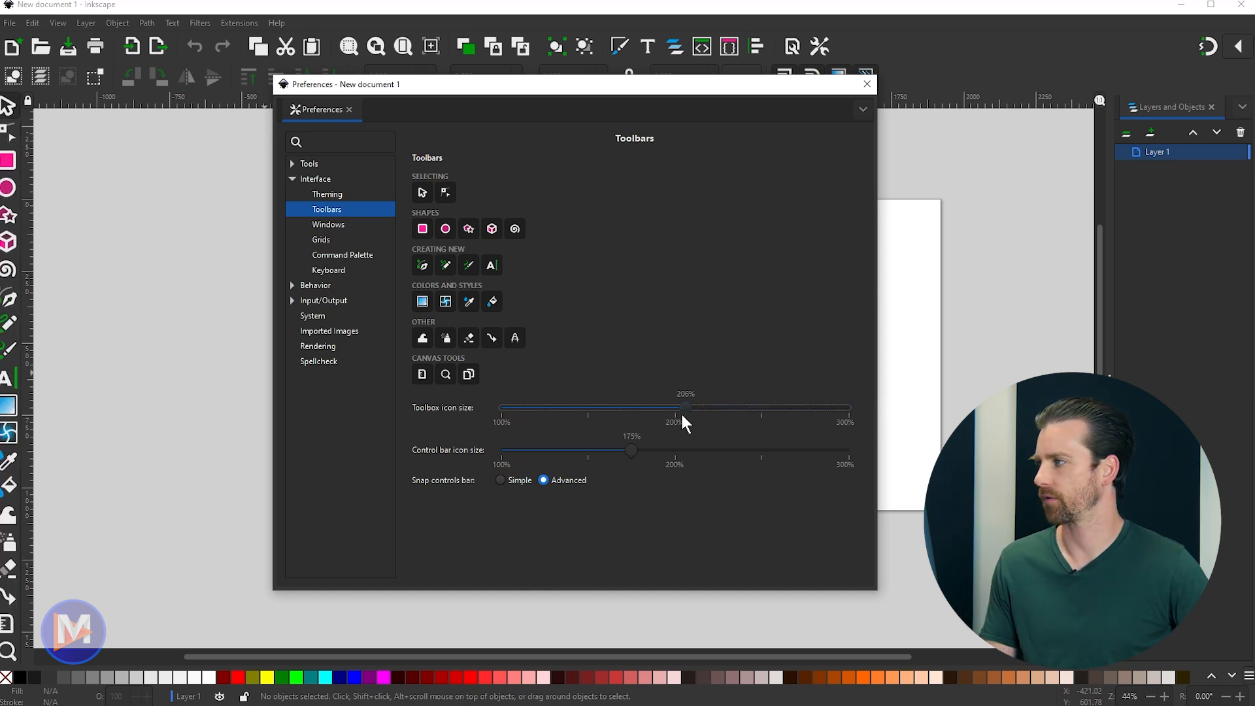
mouse_move(685, 412)
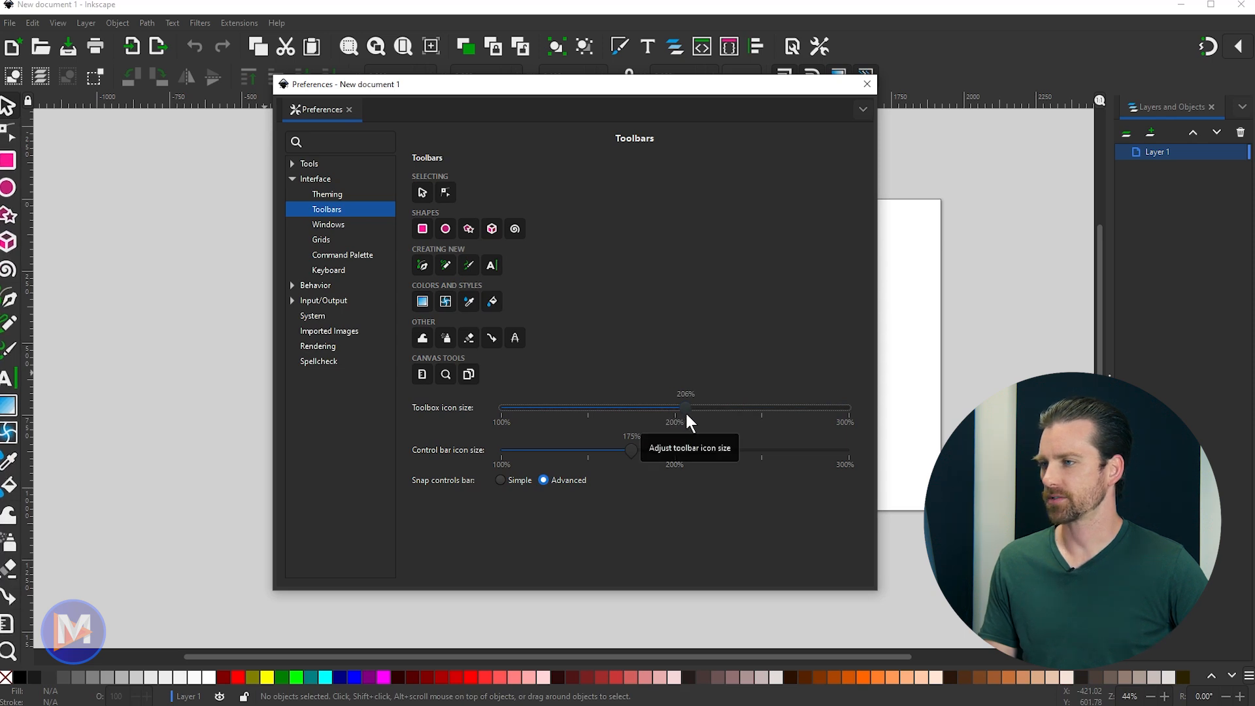
left_click_drag(685, 409, 706, 409)
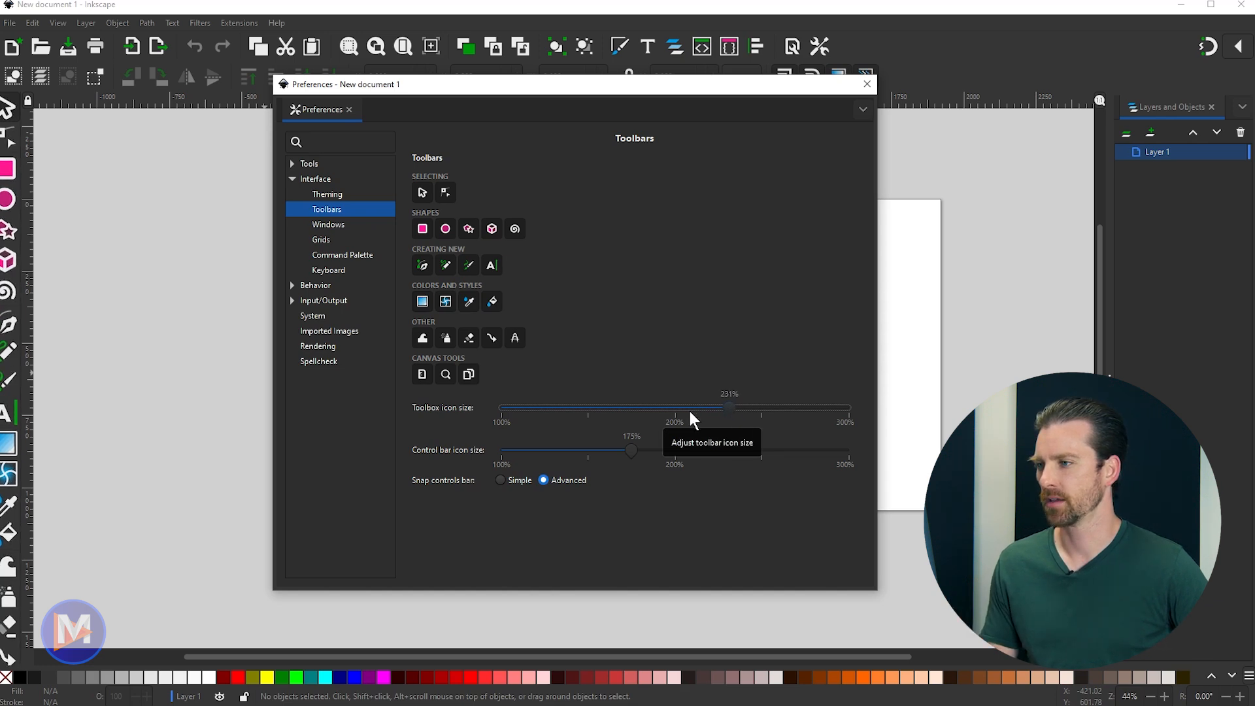
left_click_drag(728, 409, 572, 409)
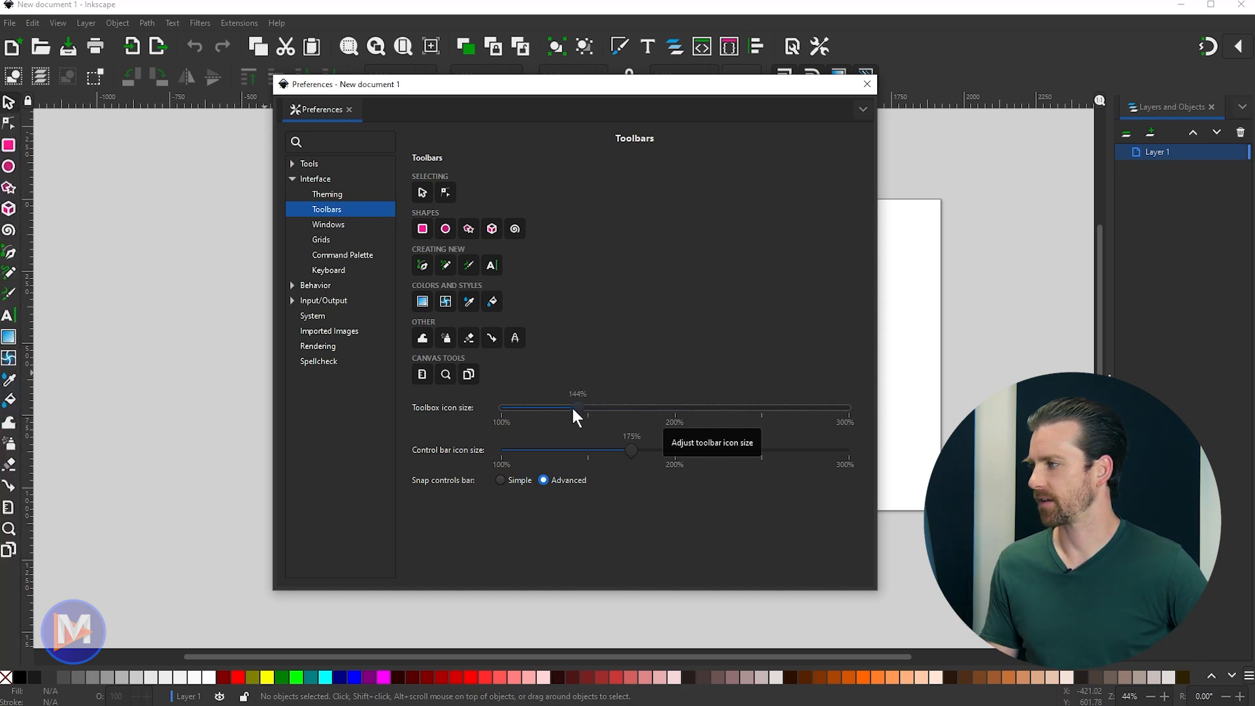
left_click_drag(573, 409, 612, 409)
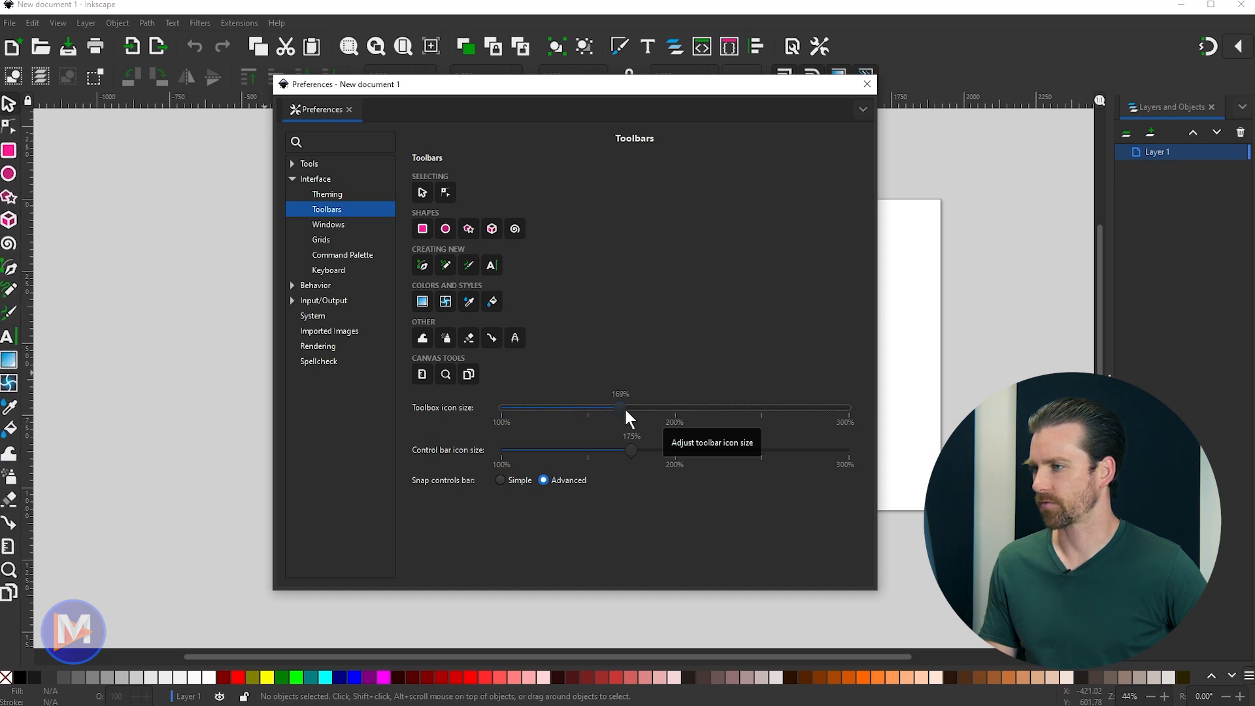
left_click_drag(613, 410, 633, 409)
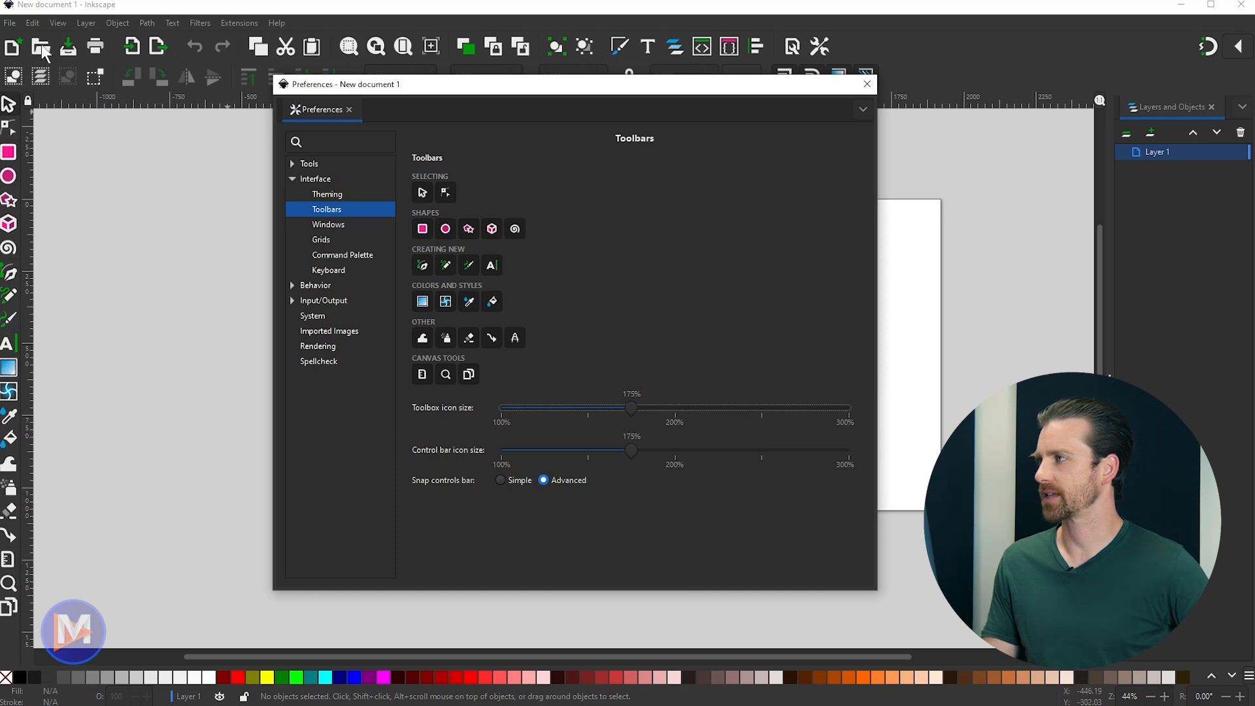
mouse_move(636, 359)
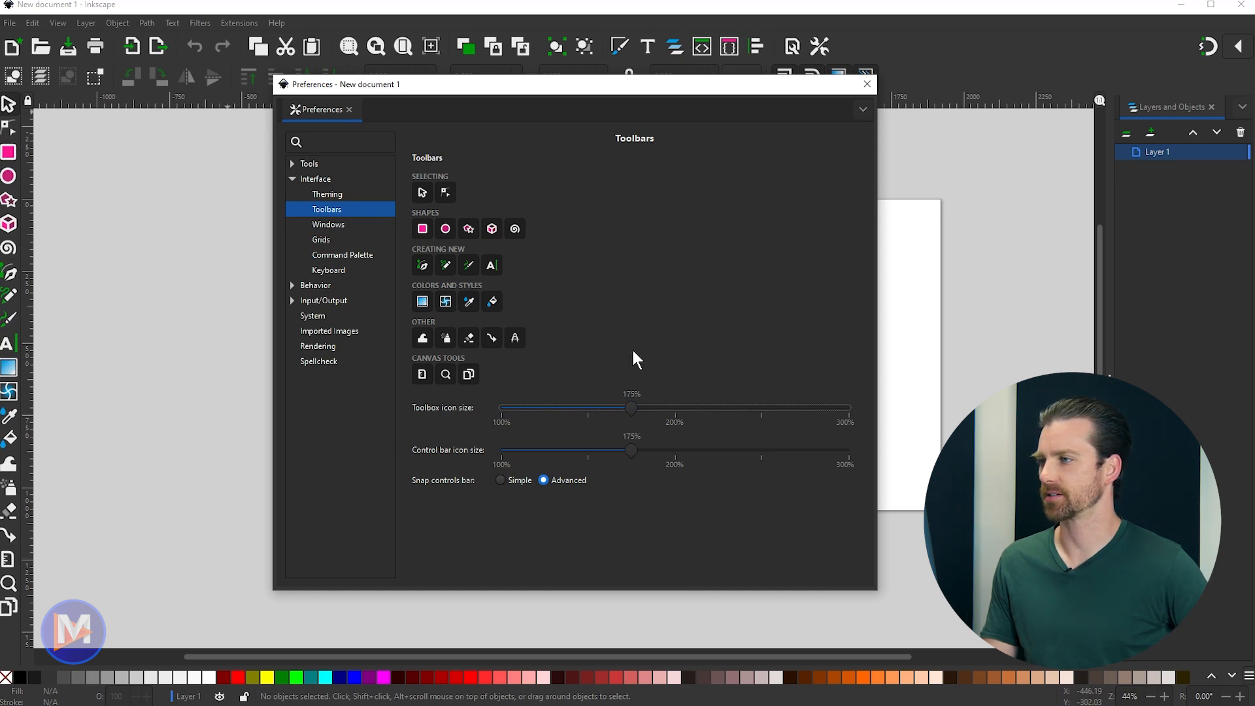
left_click_drag(632, 451, 616, 451)
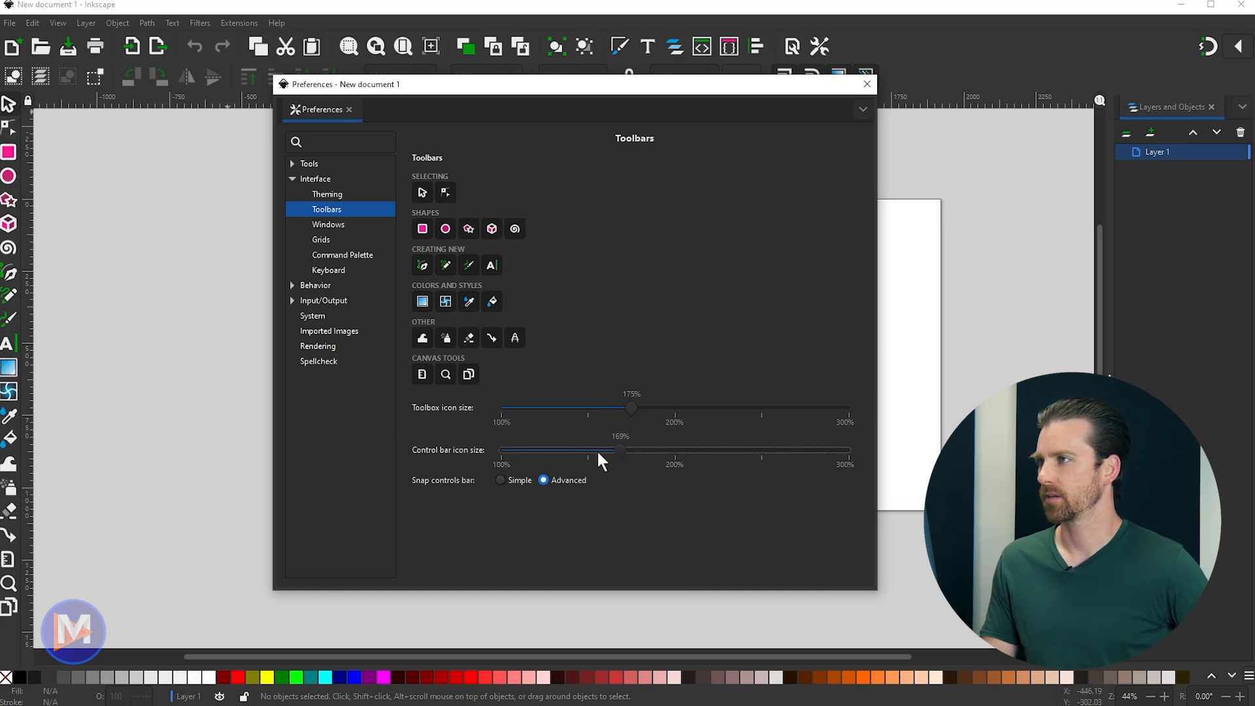
left_click_drag(620, 457, 529, 458)
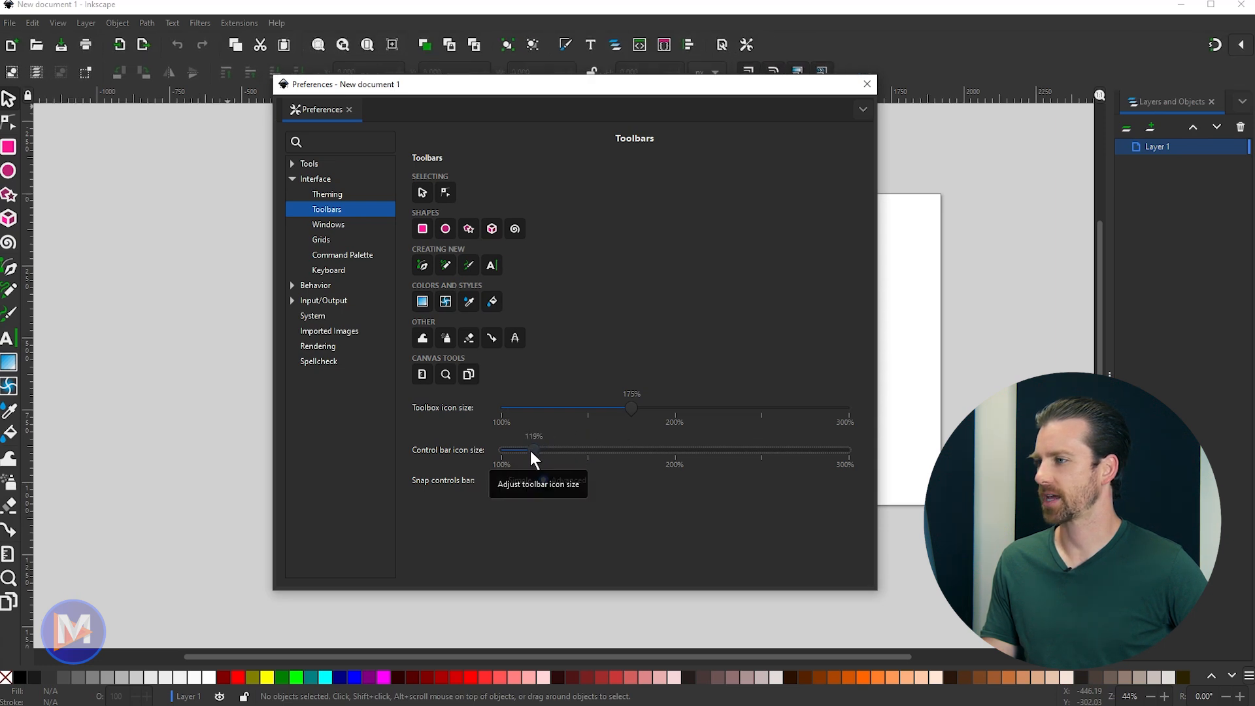
left_click_drag(505, 450, 620, 450)
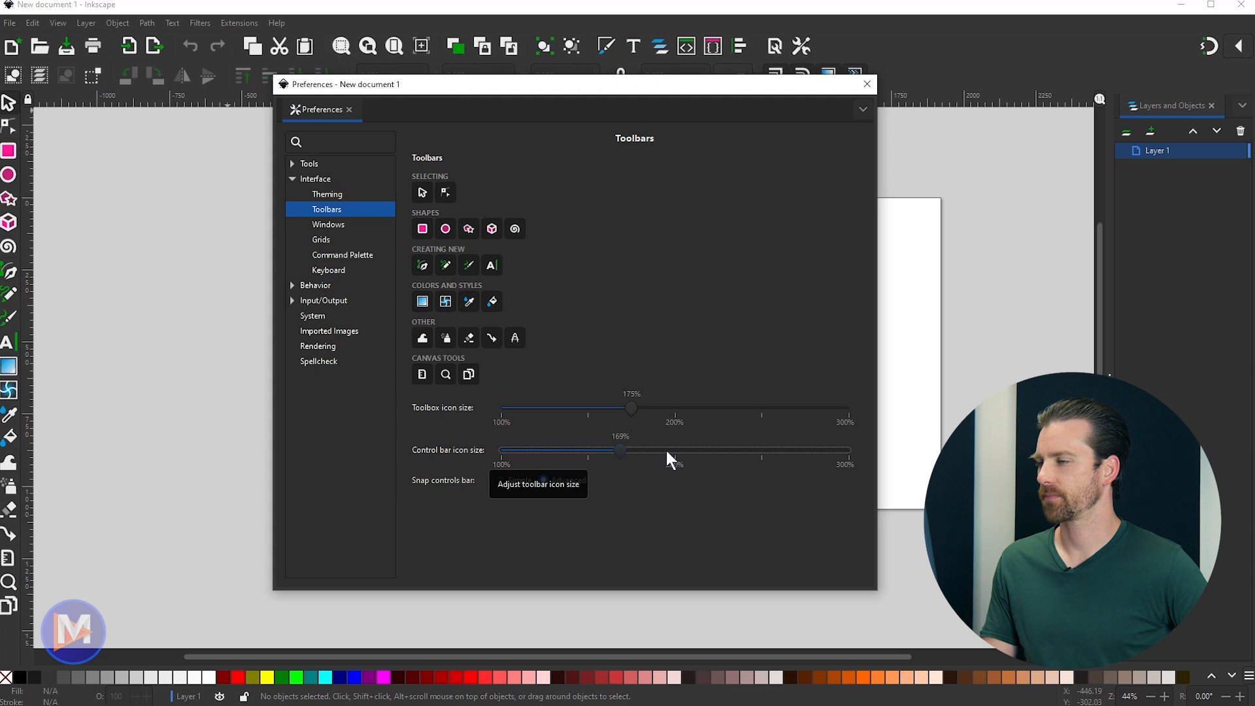
left_click_drag(620, 450, 718, 449)
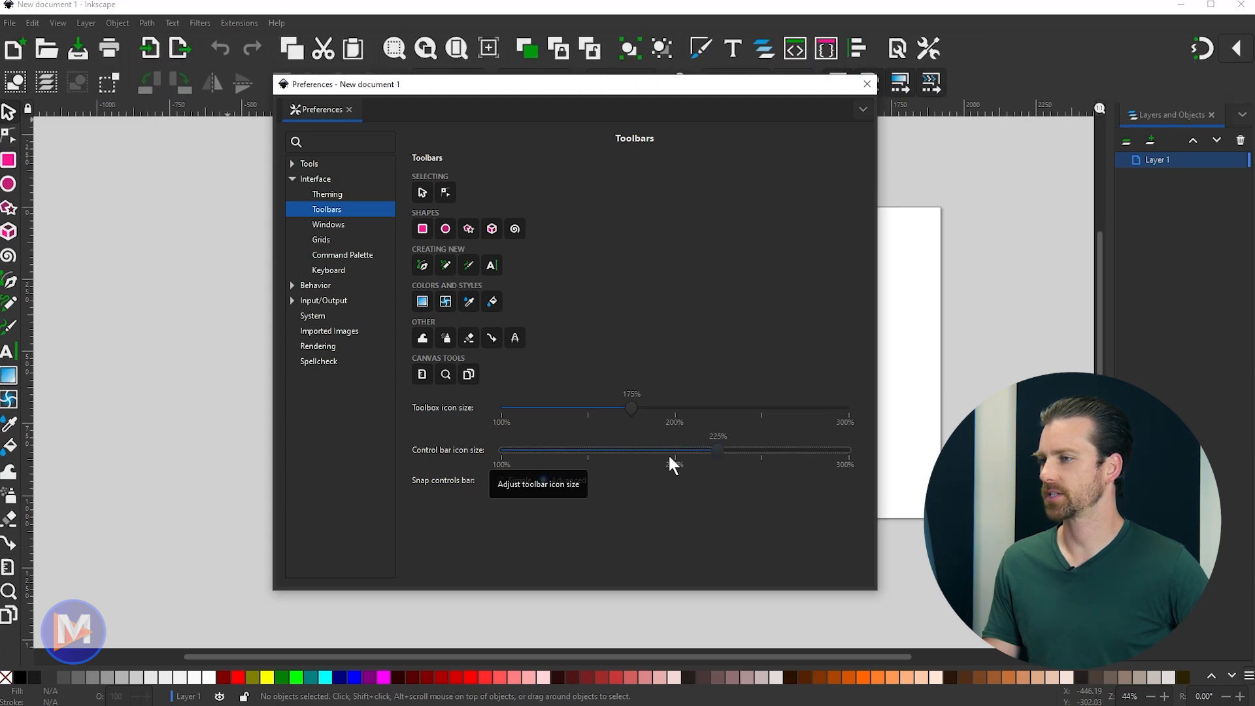
left_click_drag(718, 450, 641, 450)
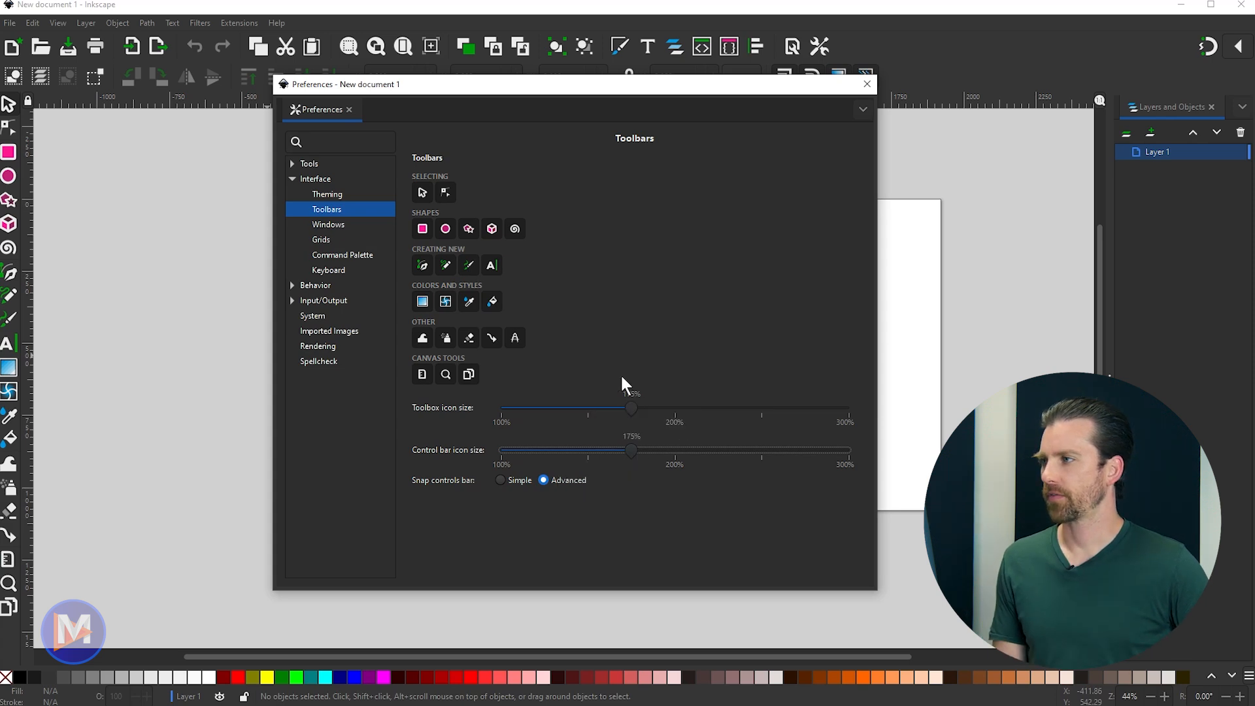
Step: Show the Interface > Theming page with HighContrast GTK theme in dark mode
left_click(326, 193)
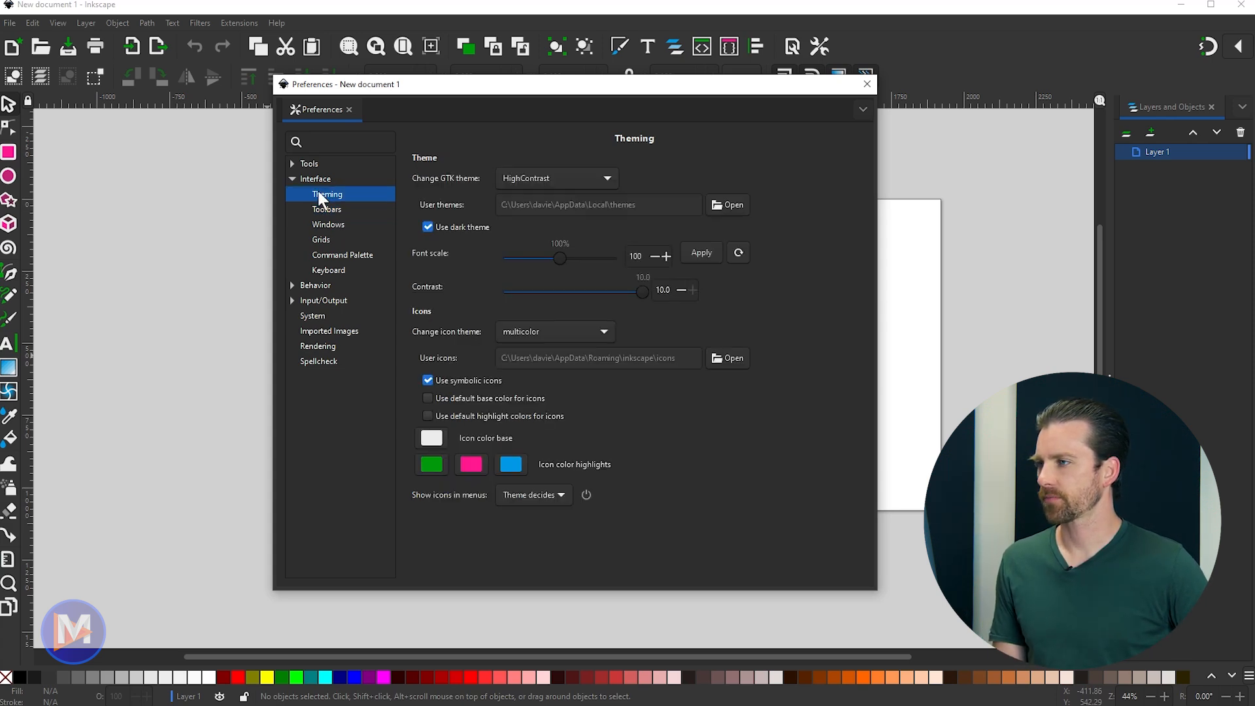
mouse_move(644, 395)
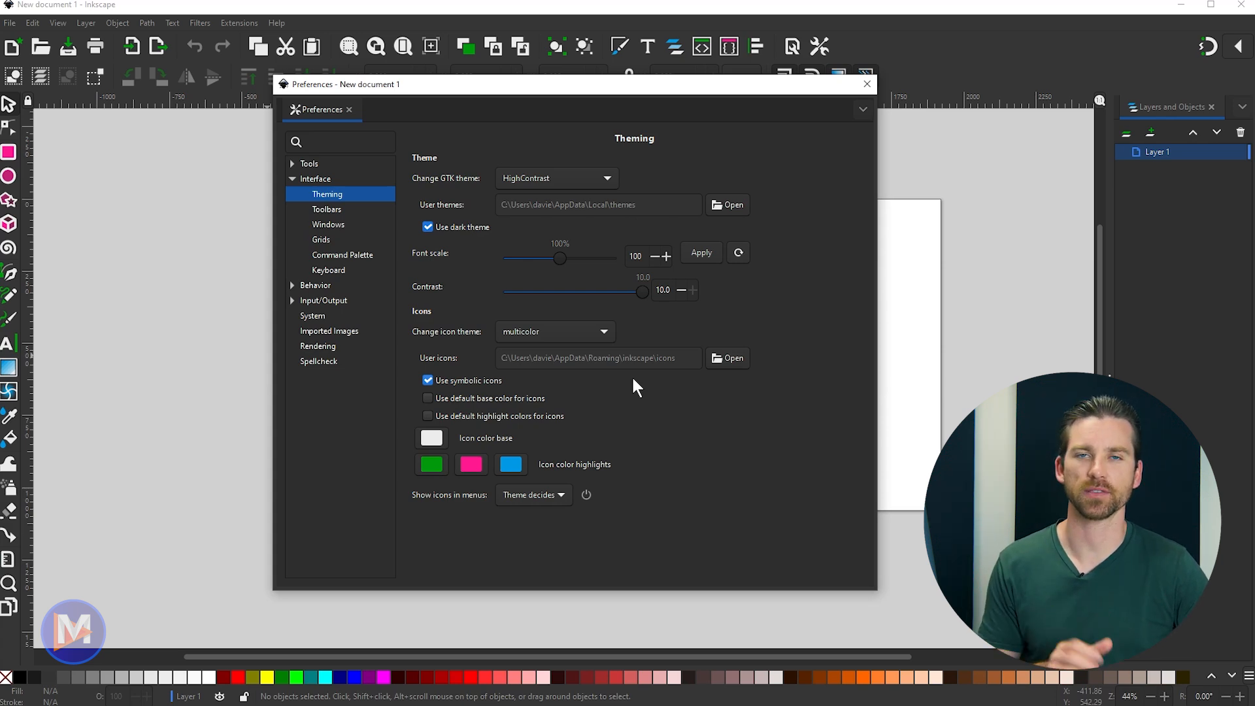
mouse_move(585, 284)
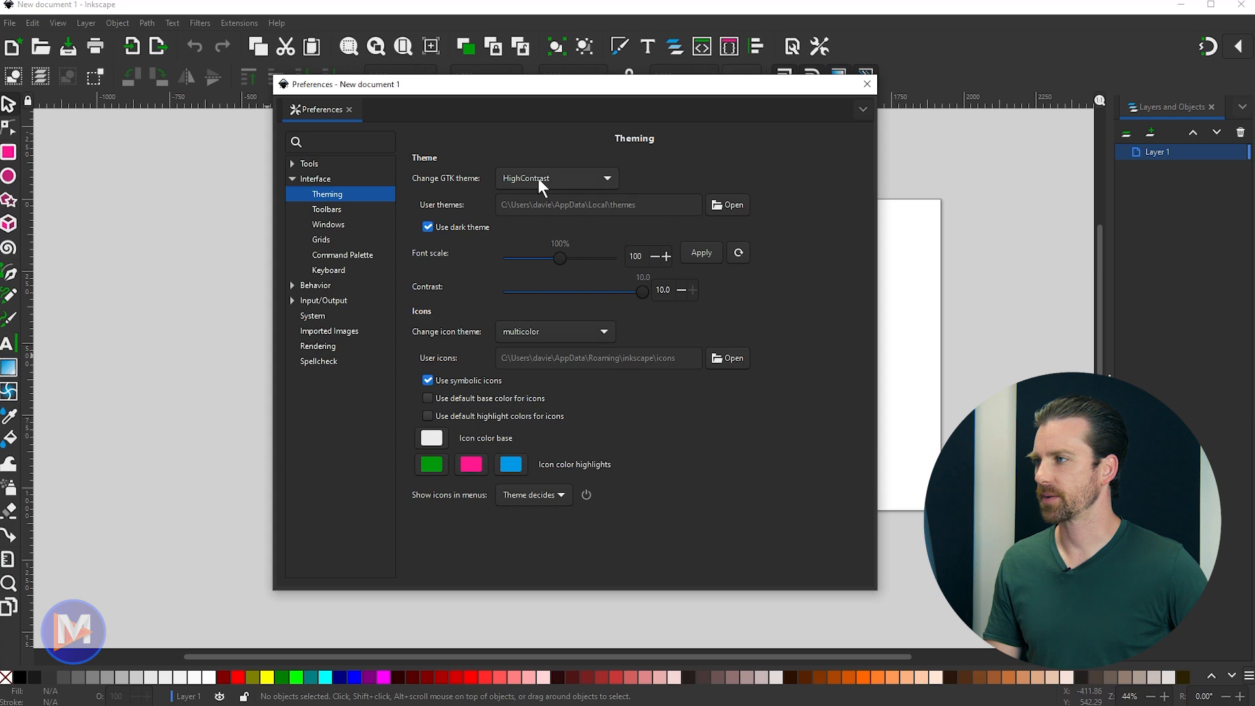
Step: Cycle the GTK theme through win32, Adwaita and HighContrastInverse, ending back on HighContrast
left_click(555, 178)
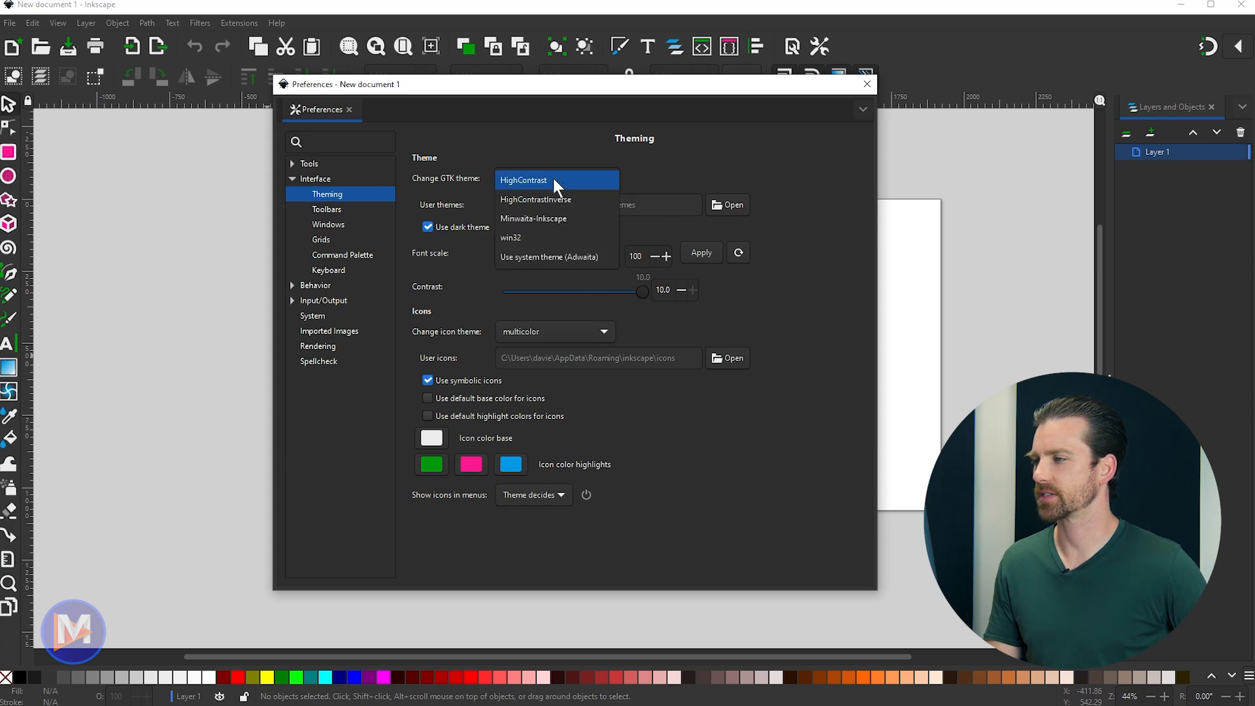
mouse_move(544, 238)
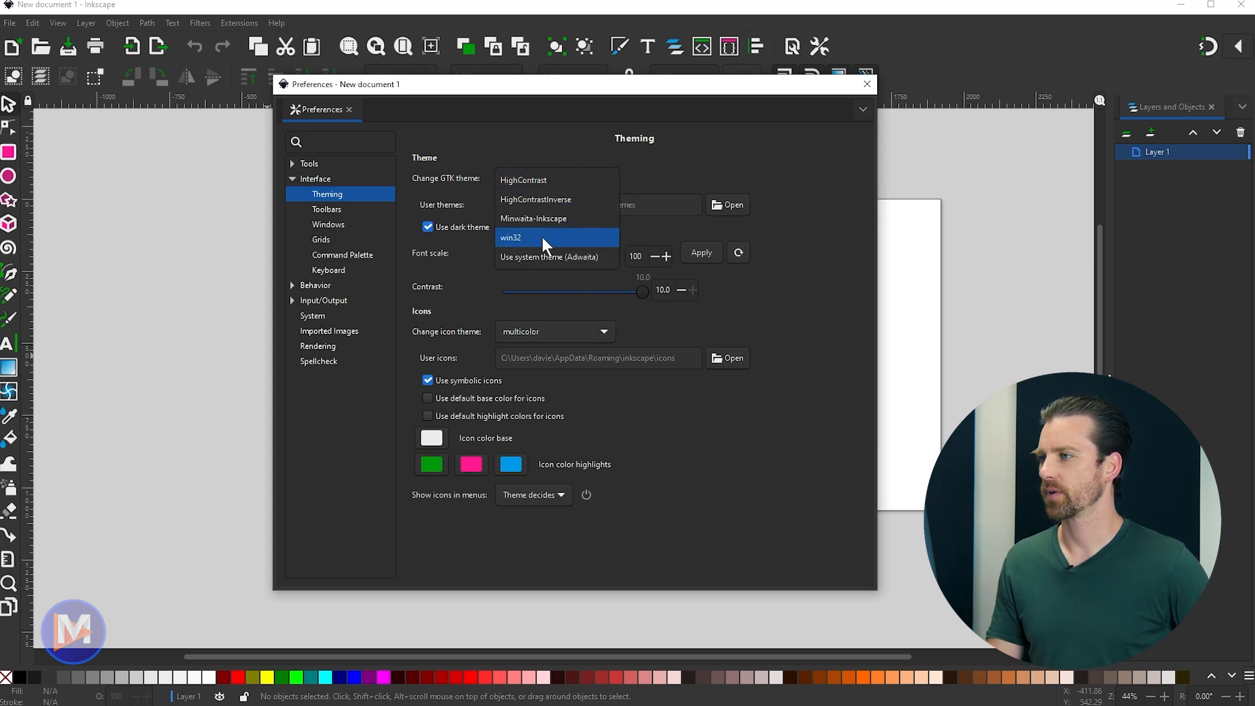
left_click(512, 238)
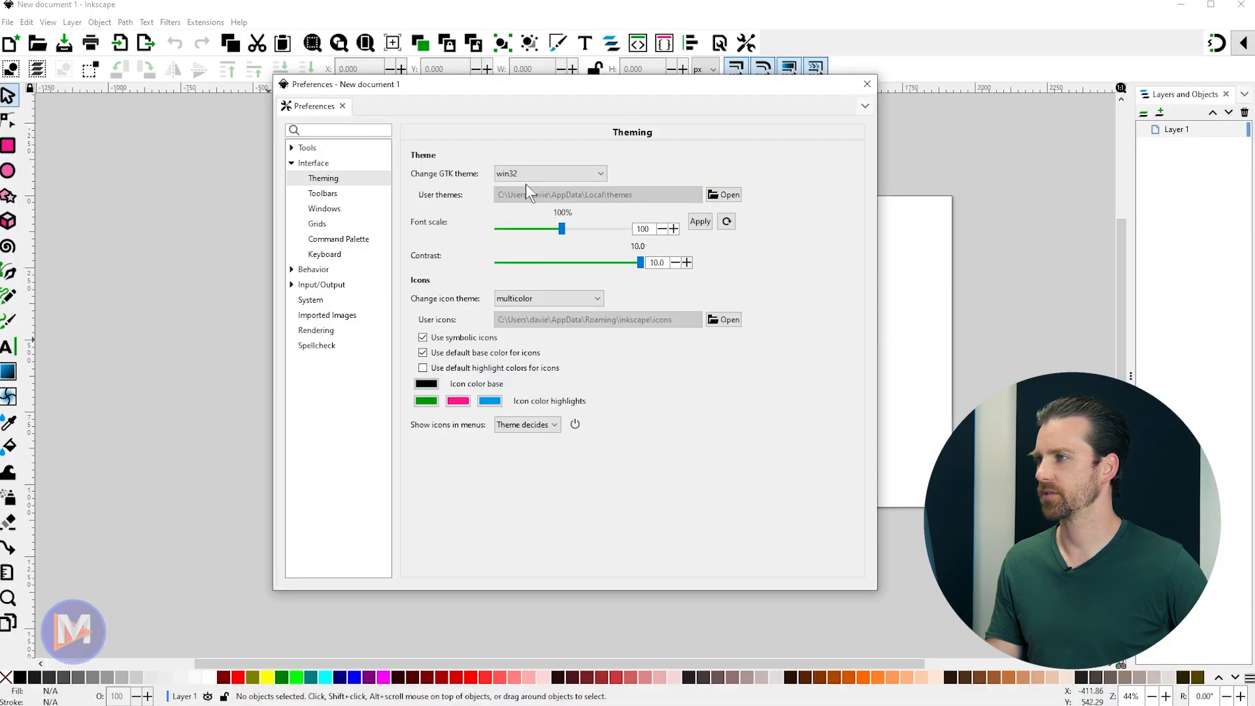
left_click(551, 173)
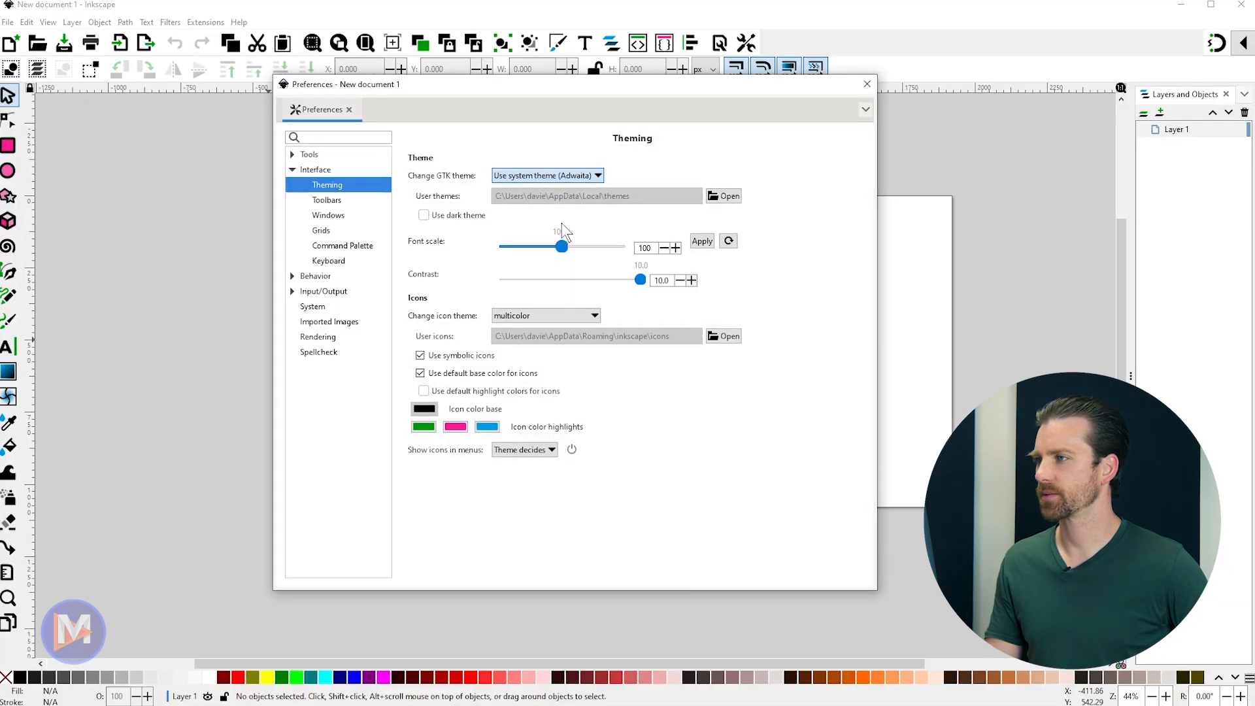
left_click(548, 175)
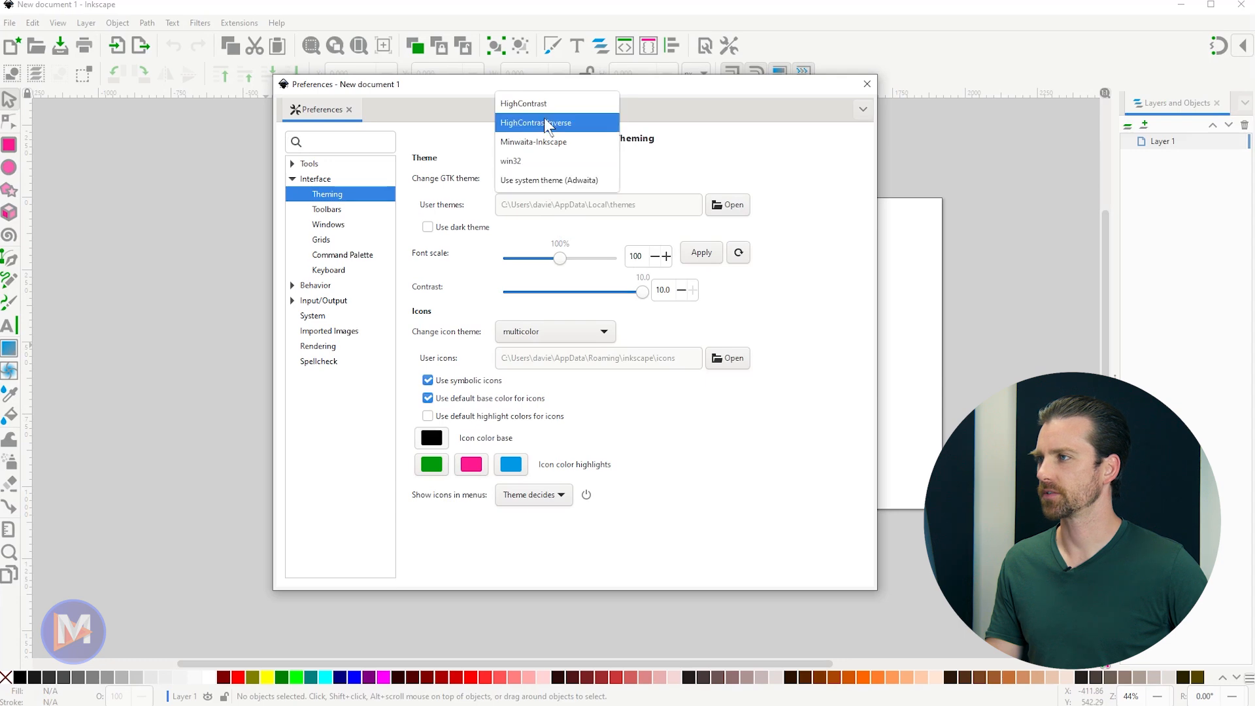
left_click(535, 123)
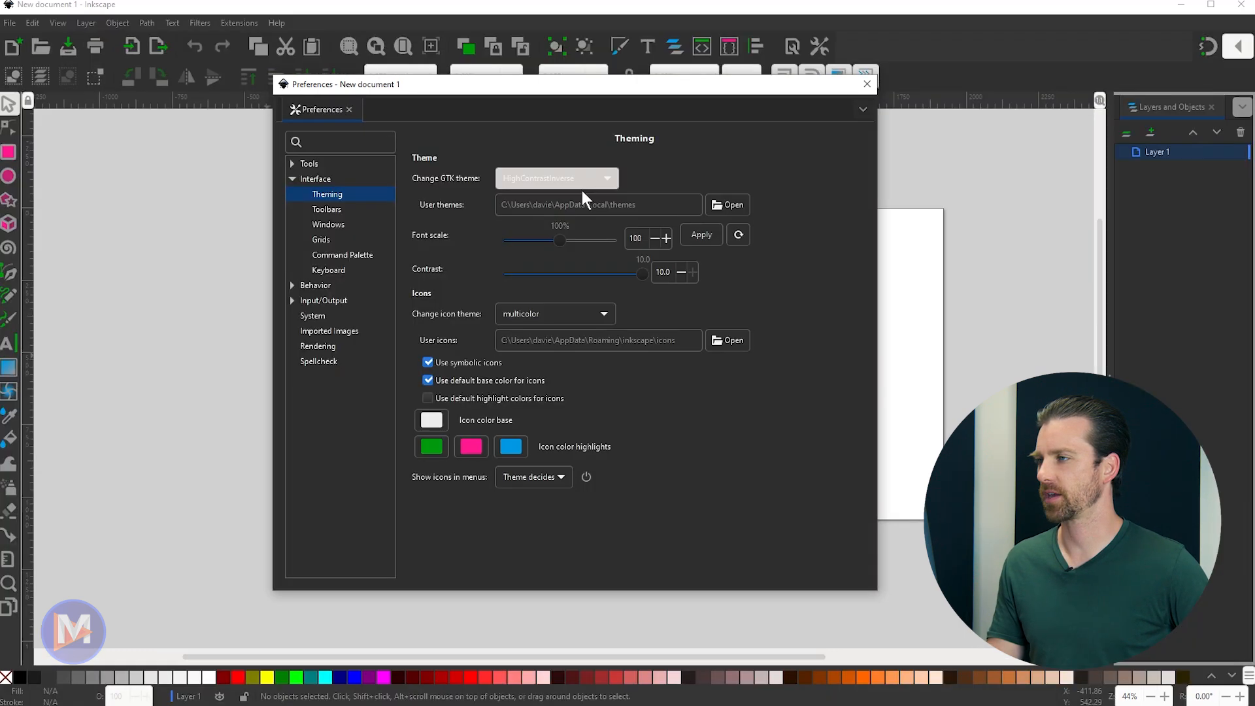
left_click(556, 178)
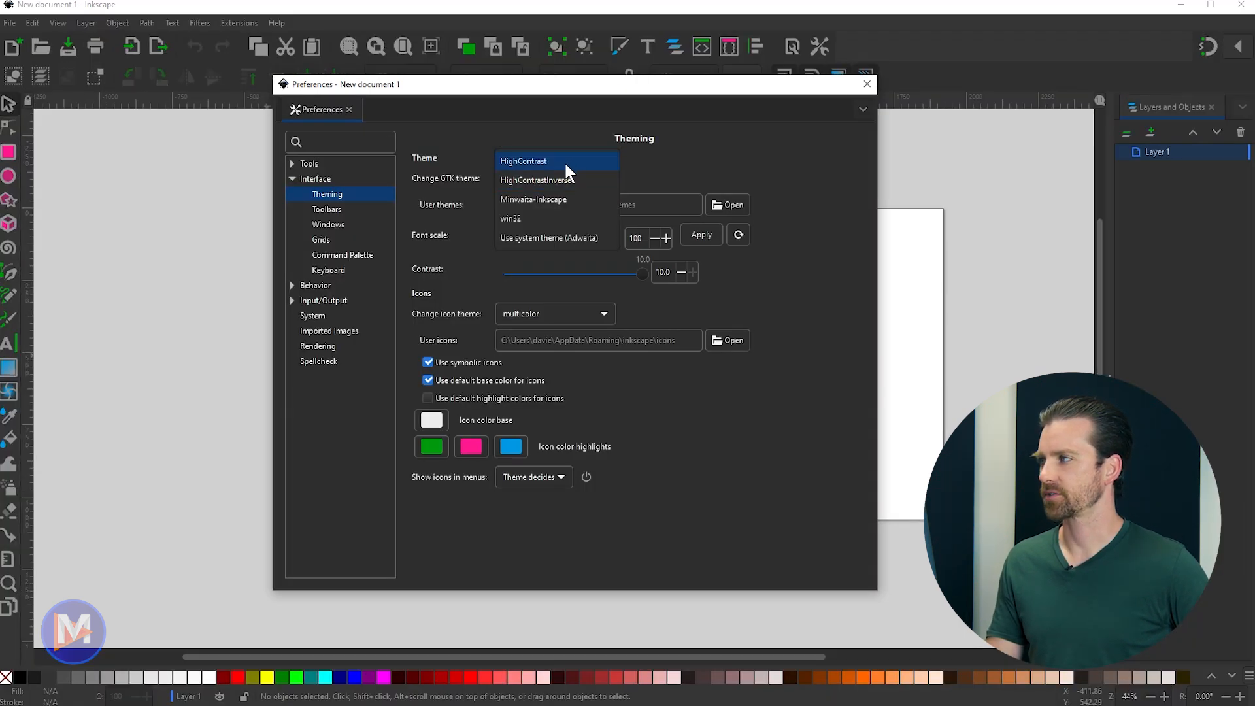
left_click(523, 161)
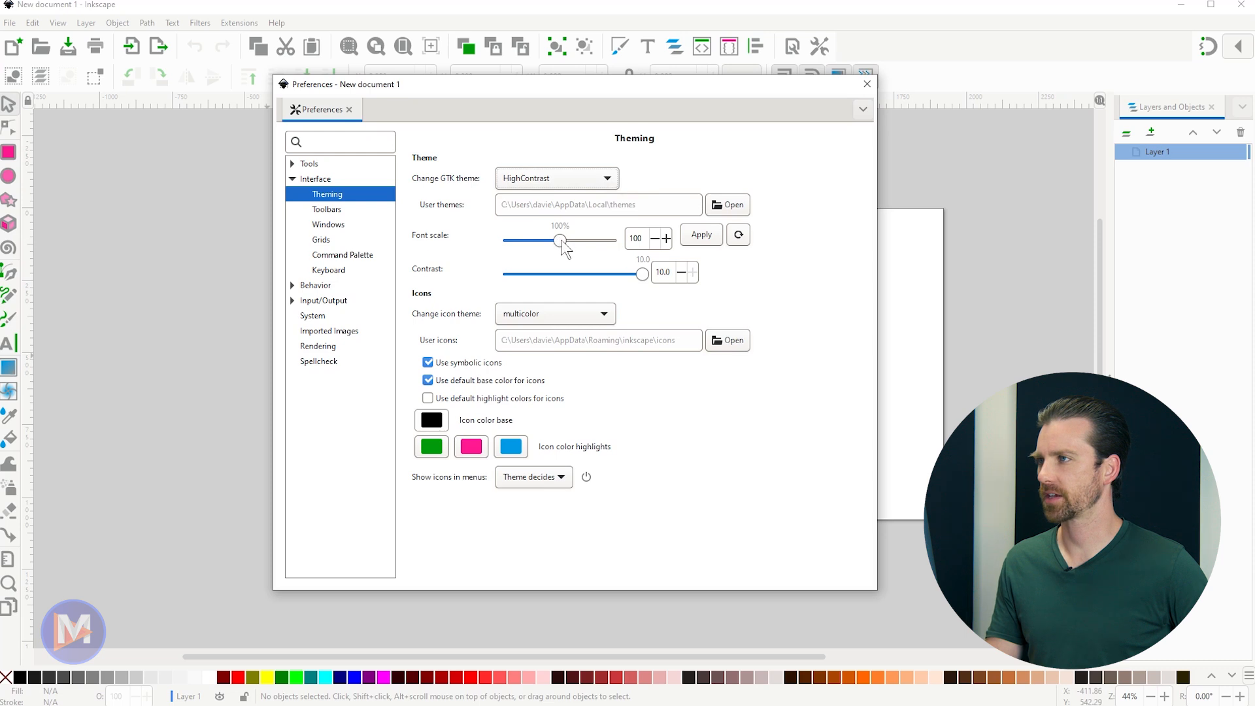
left_click_drag(558, 241, 561, 240)
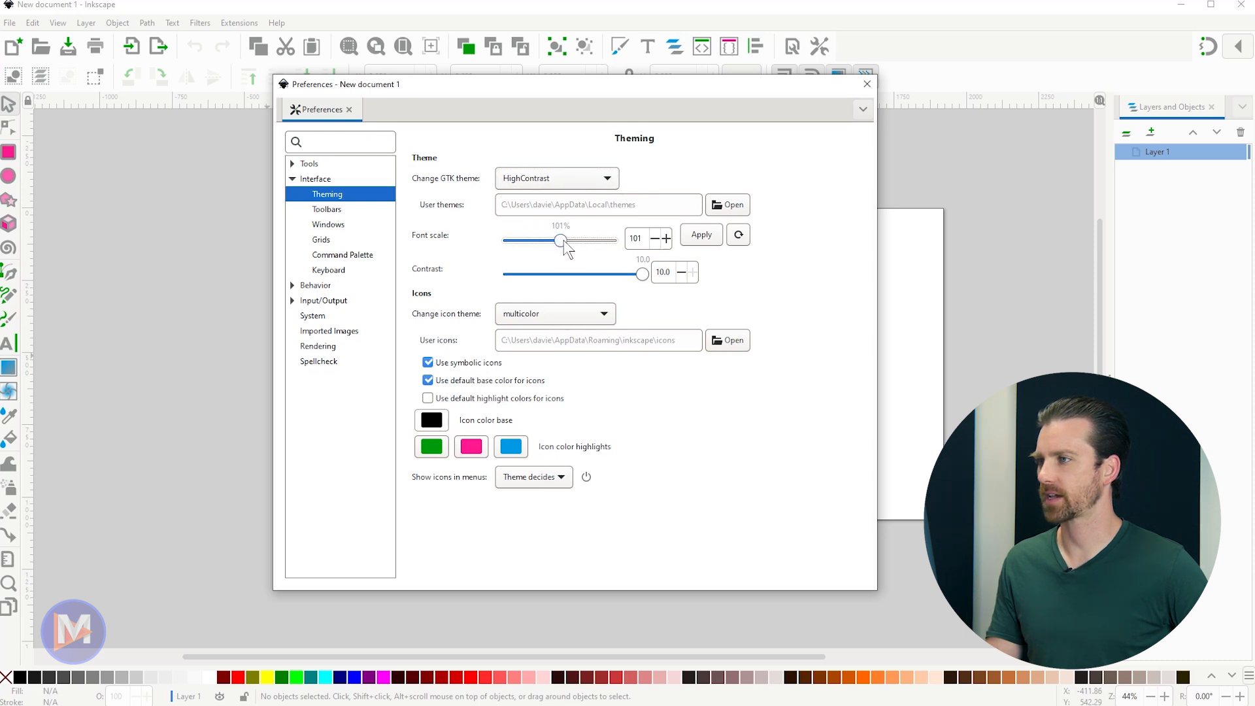
left_click_drag(561, 240, 558, 241)
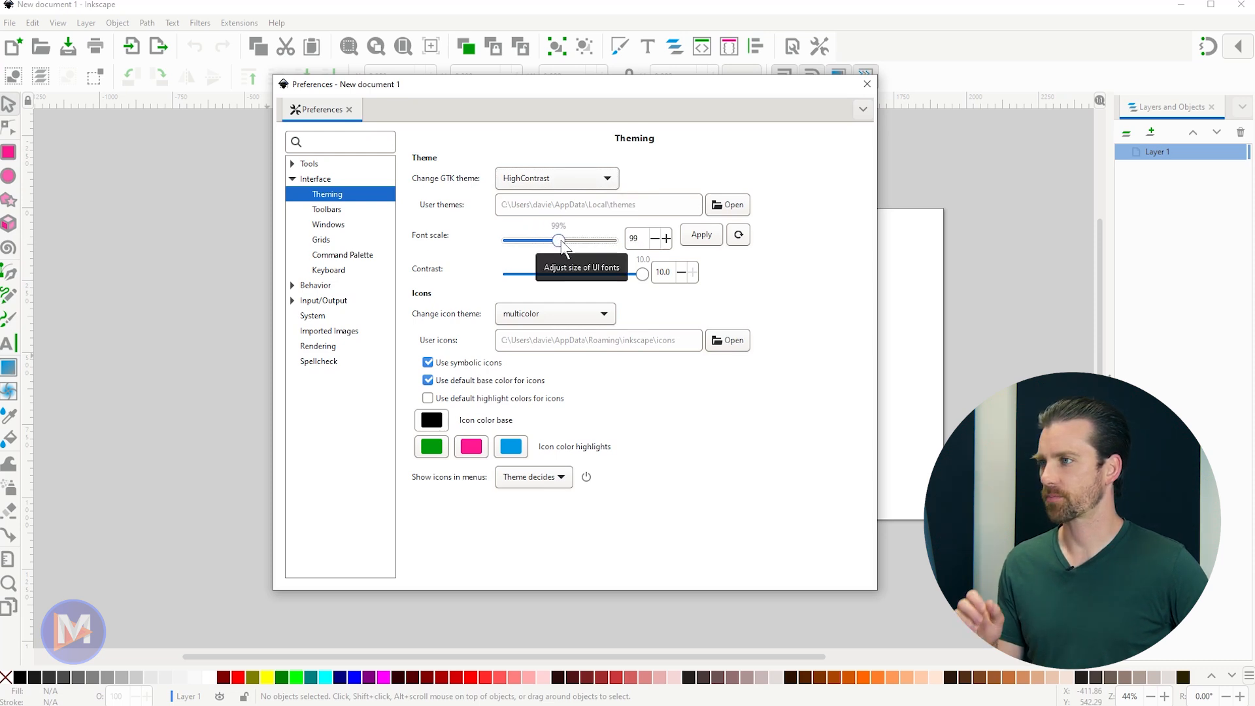
left_click_drag(558, 241, 561, 241)
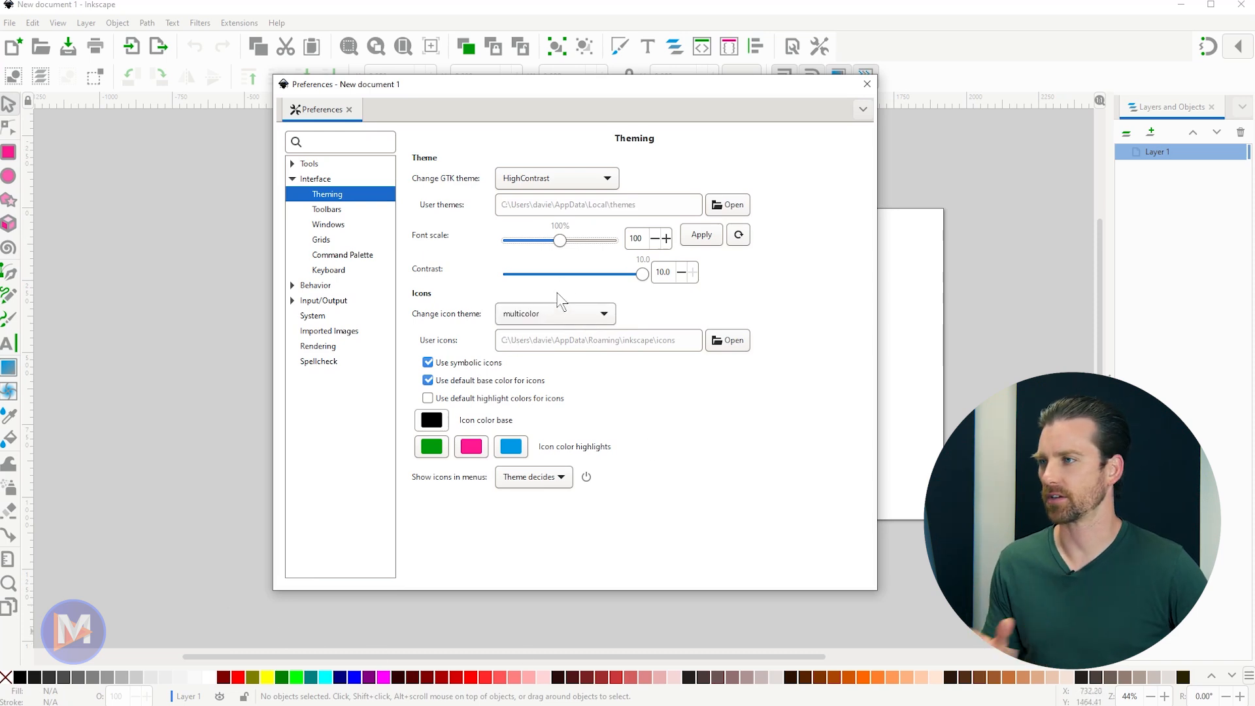
mouse_move(583, 244)
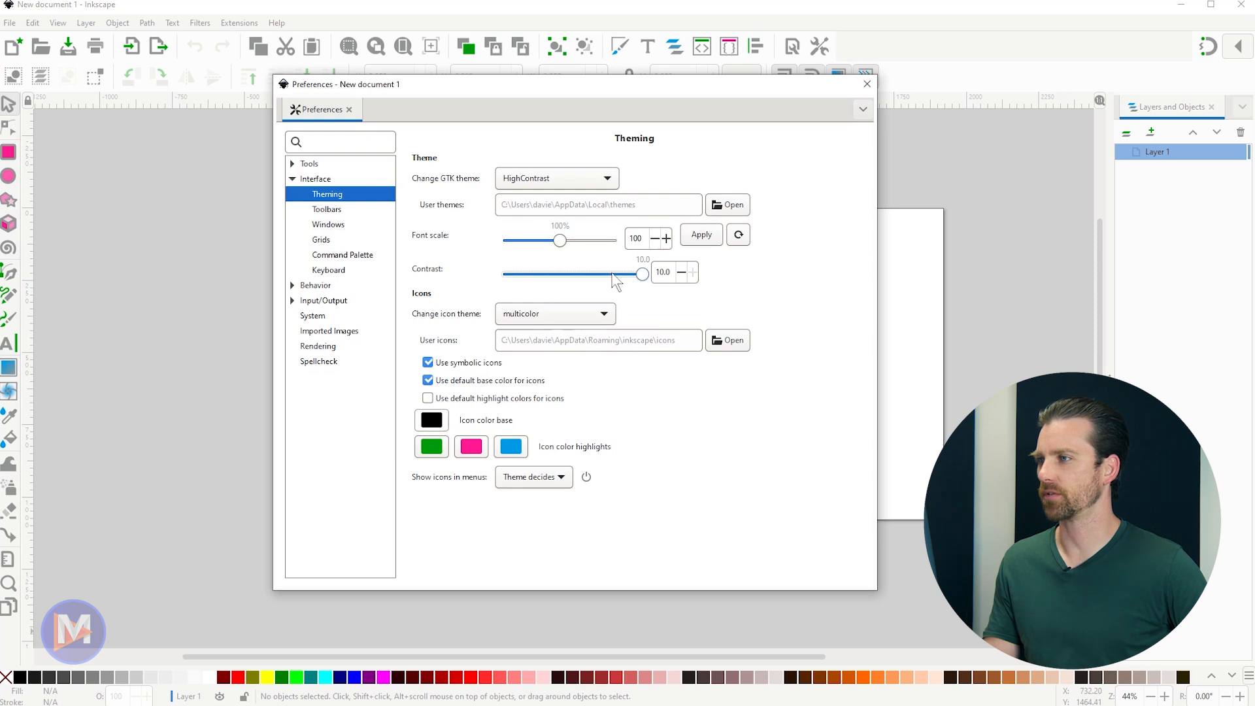
left_click_drag(644, 274, 637, 273)
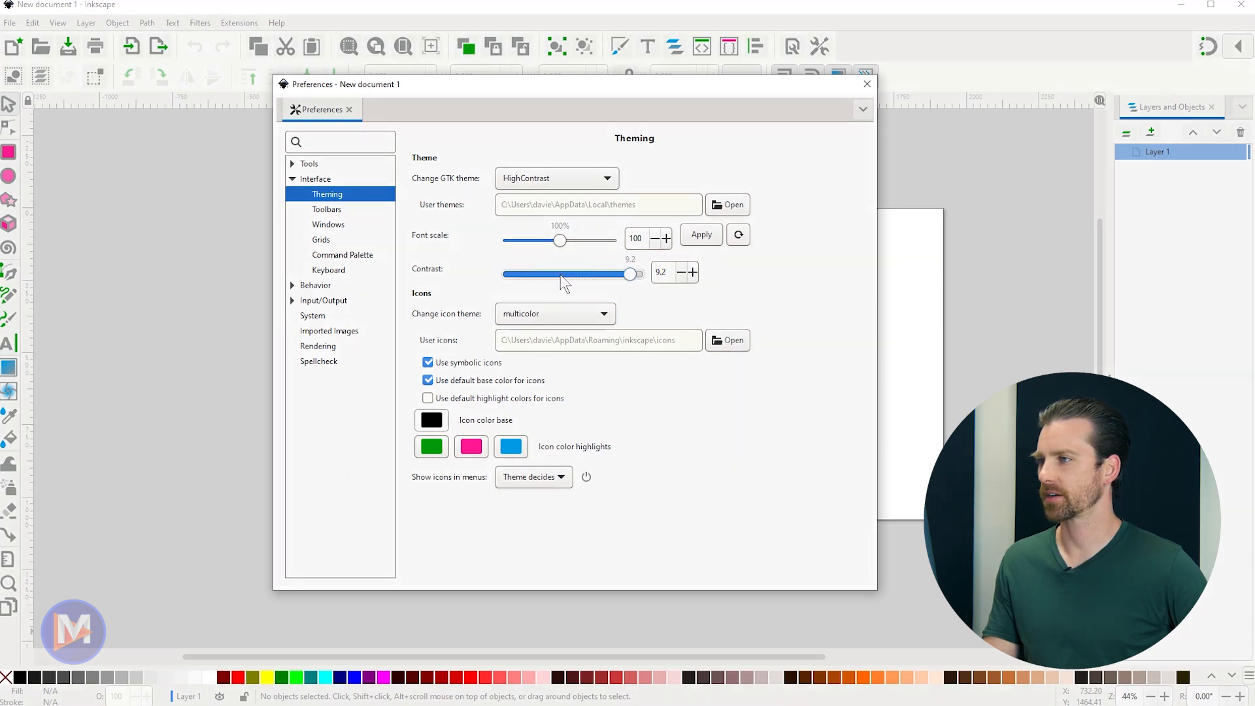
left_click_drag(637, 274, 616, 273)
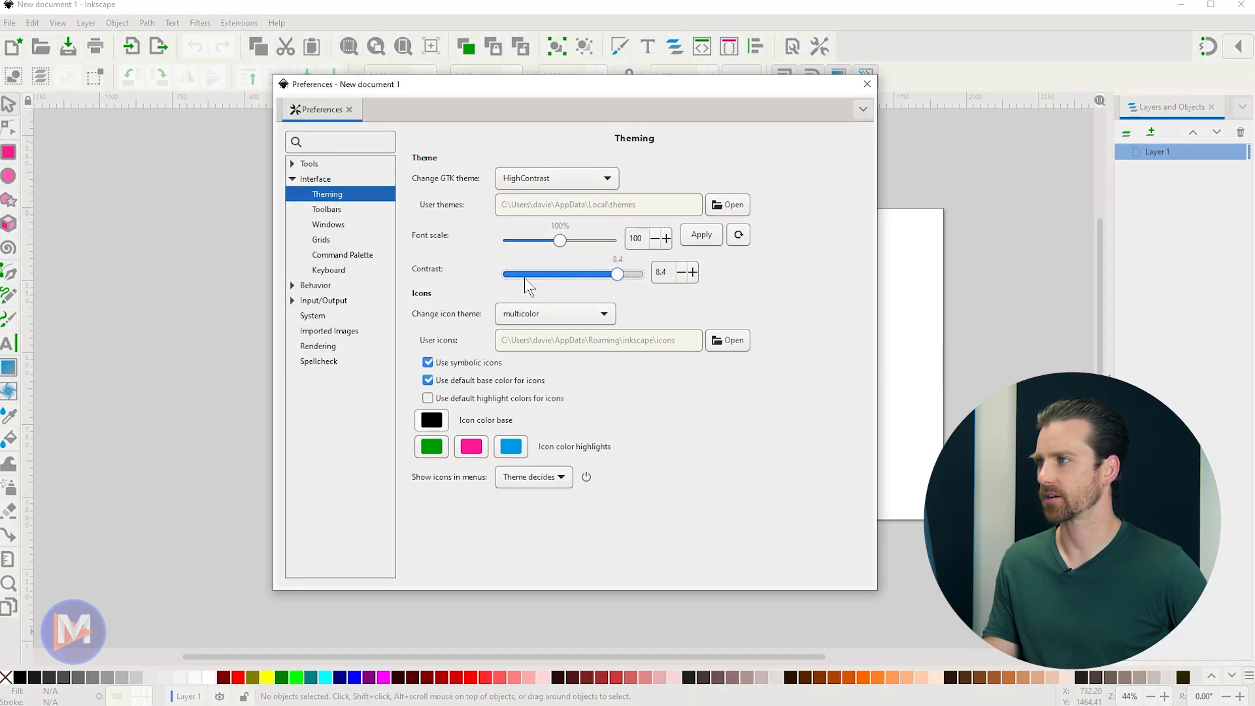
left_click_drag(616, 273, 612, 273)
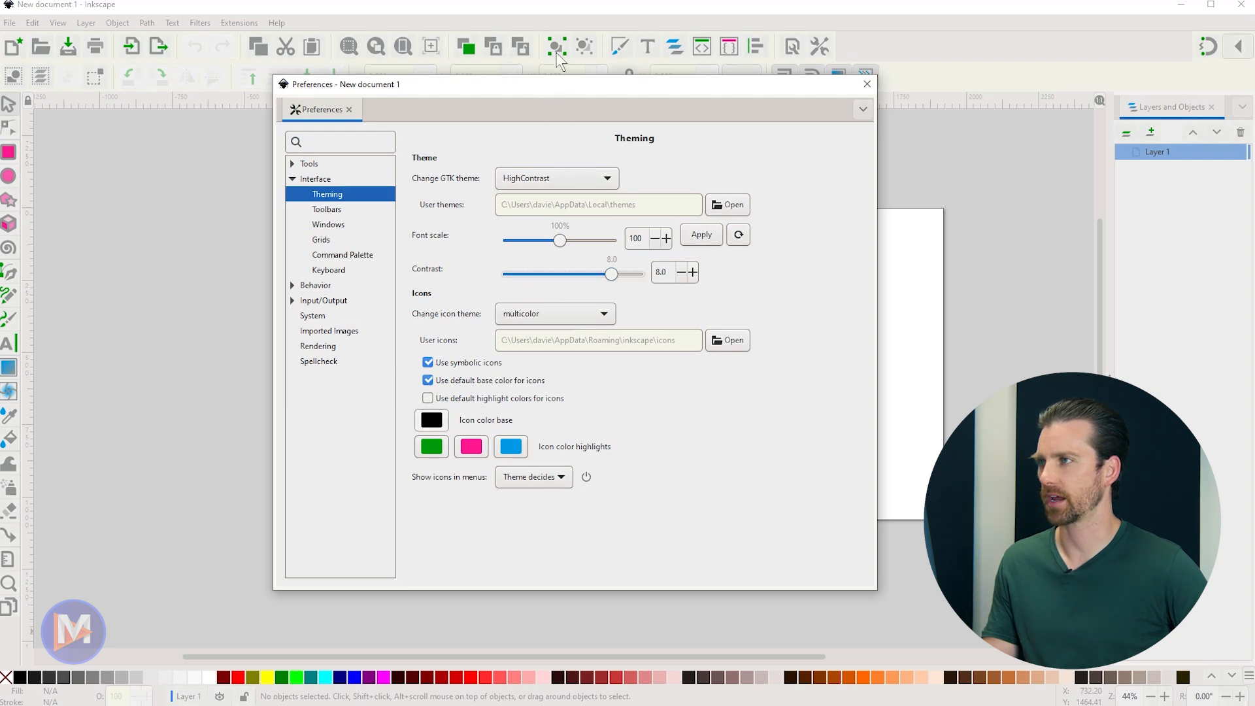
left_click_drag(612, 274, 610, 273)
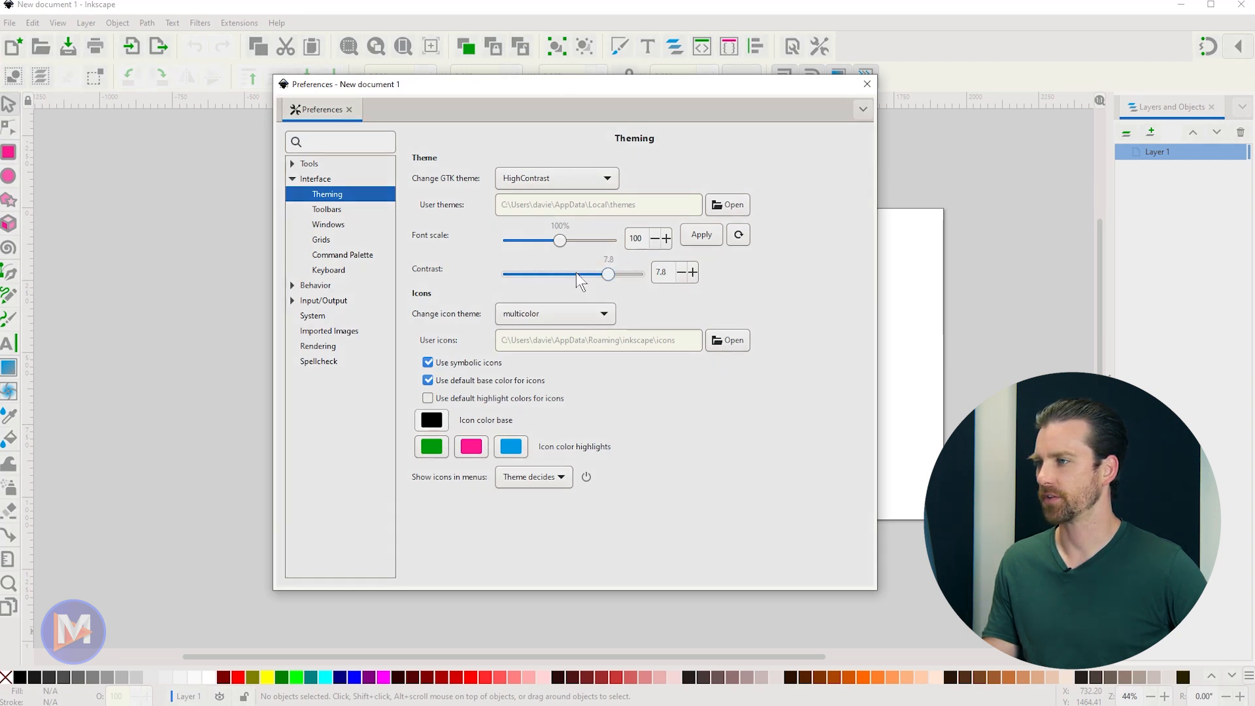
left_click_drag(608, 275, 553, 274)
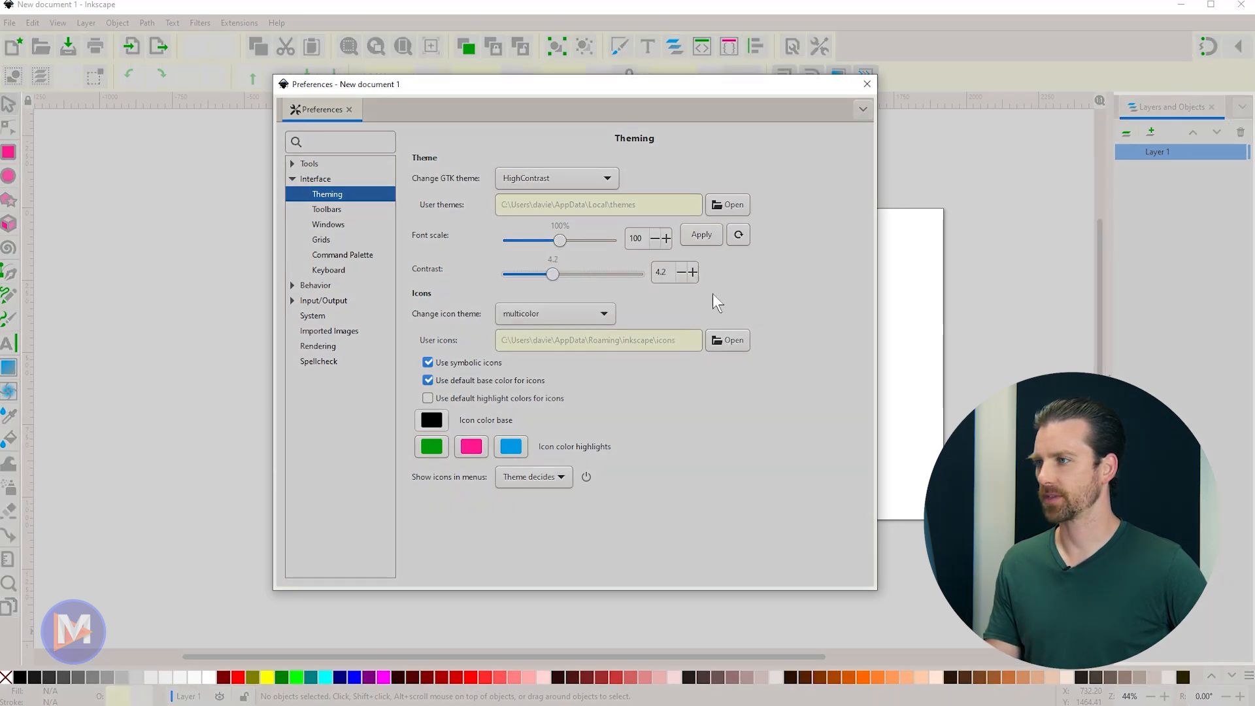
left_click_drag(552, 274, 643, 273)
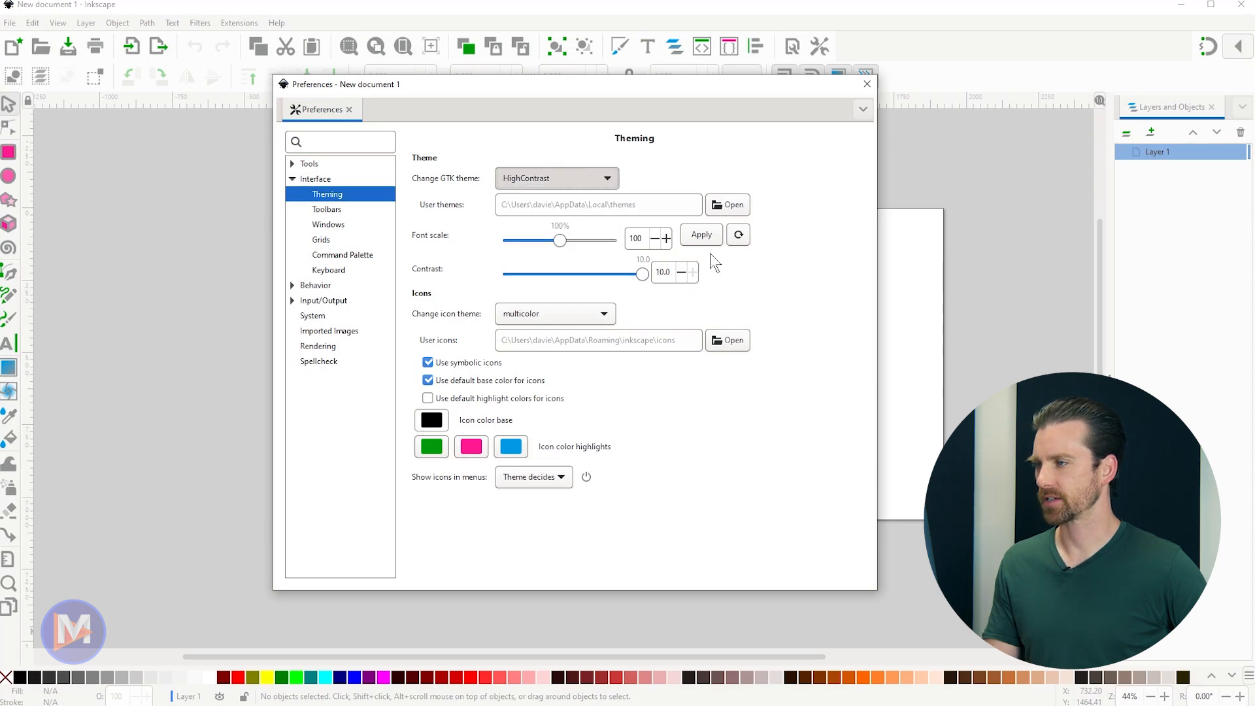
Step: Set the GTK theme to HighContrastInverse and keep the multicolor icon theme unchanged
left_click(556, 178)
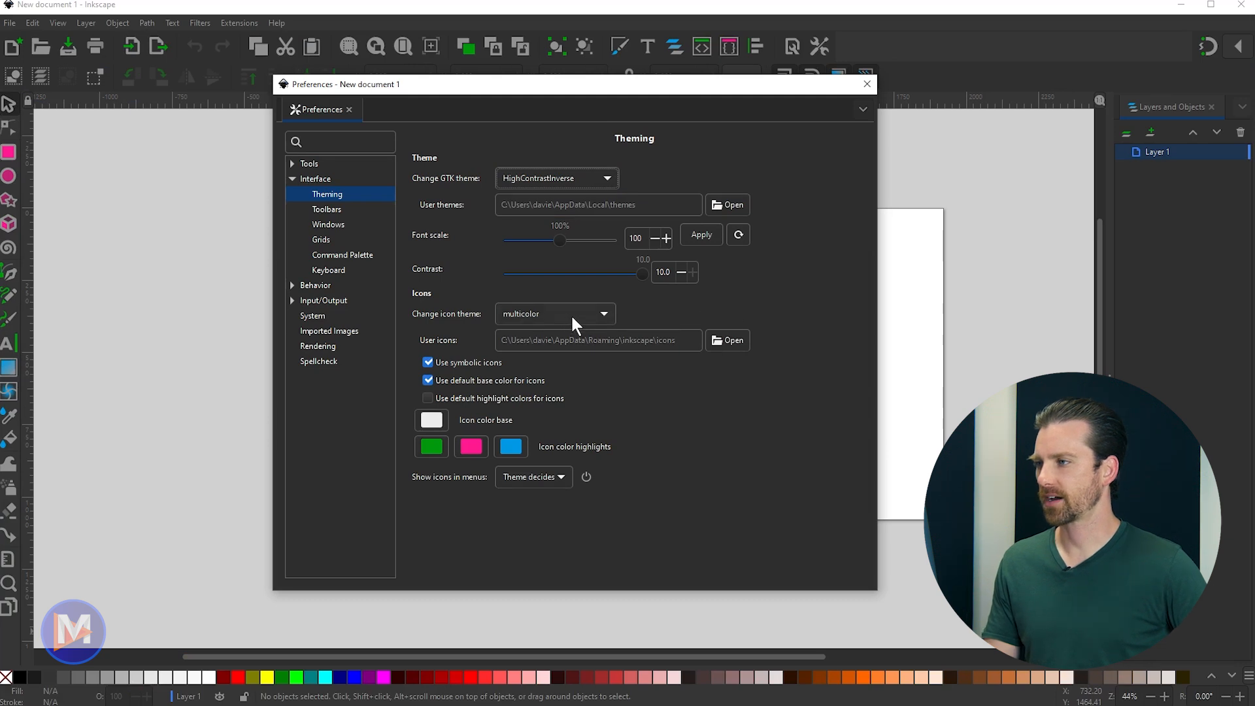
left_click(555, 313)
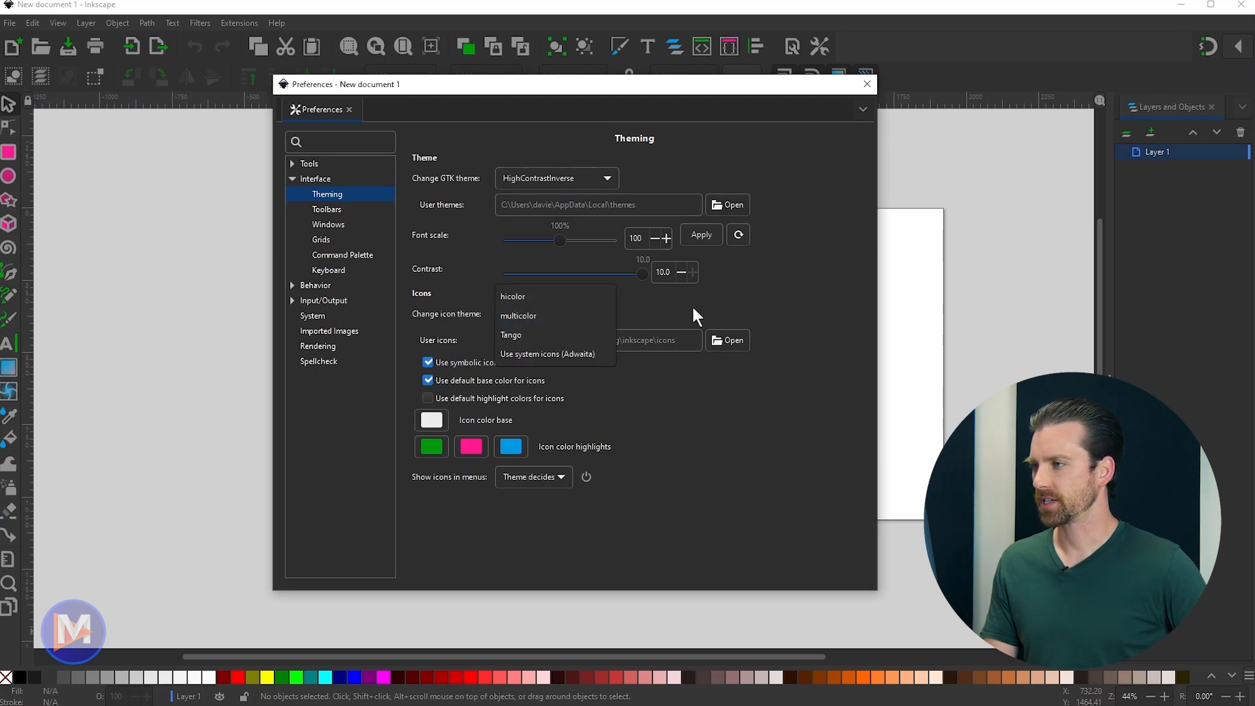
left_click(518, 316)
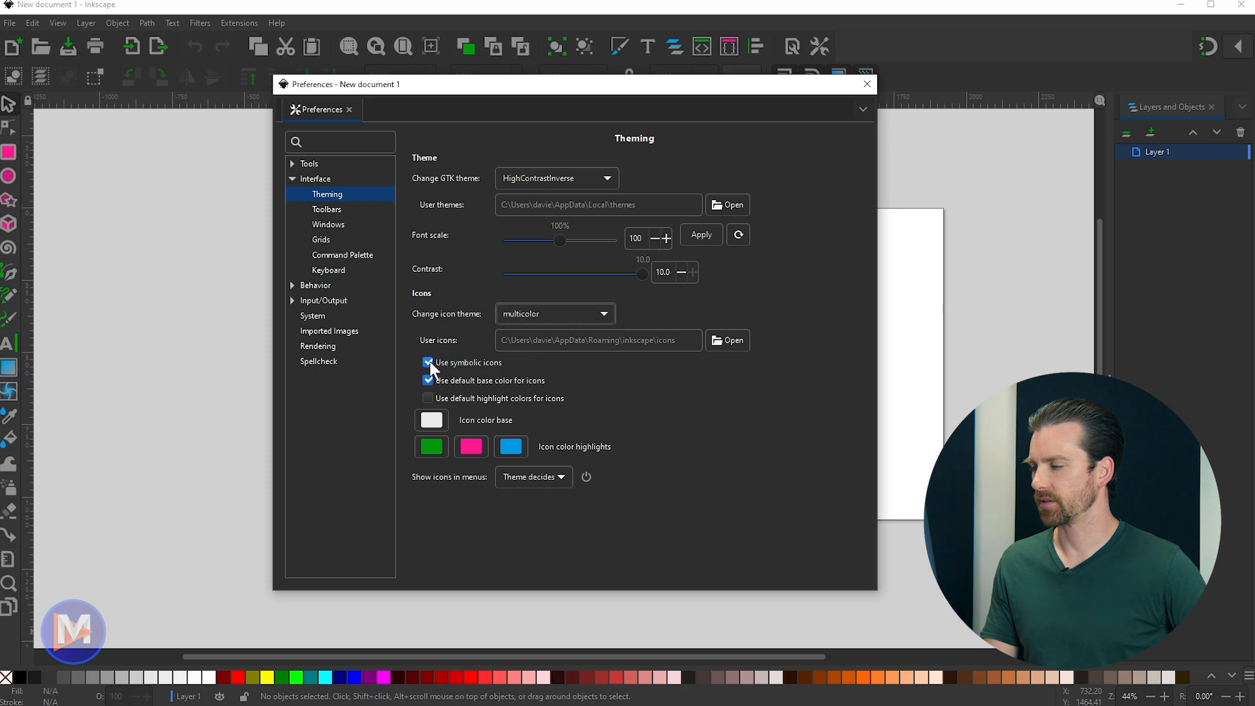
mouse_move(440, 370)
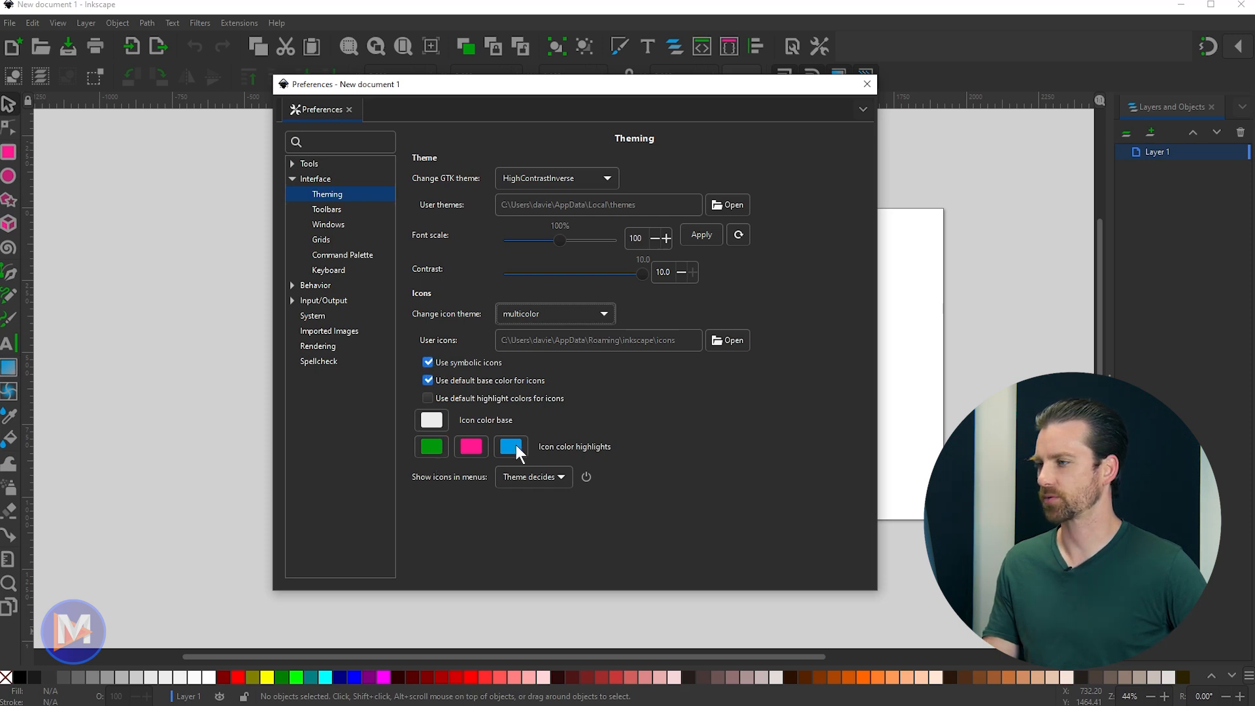
mouse_move(552, 442)
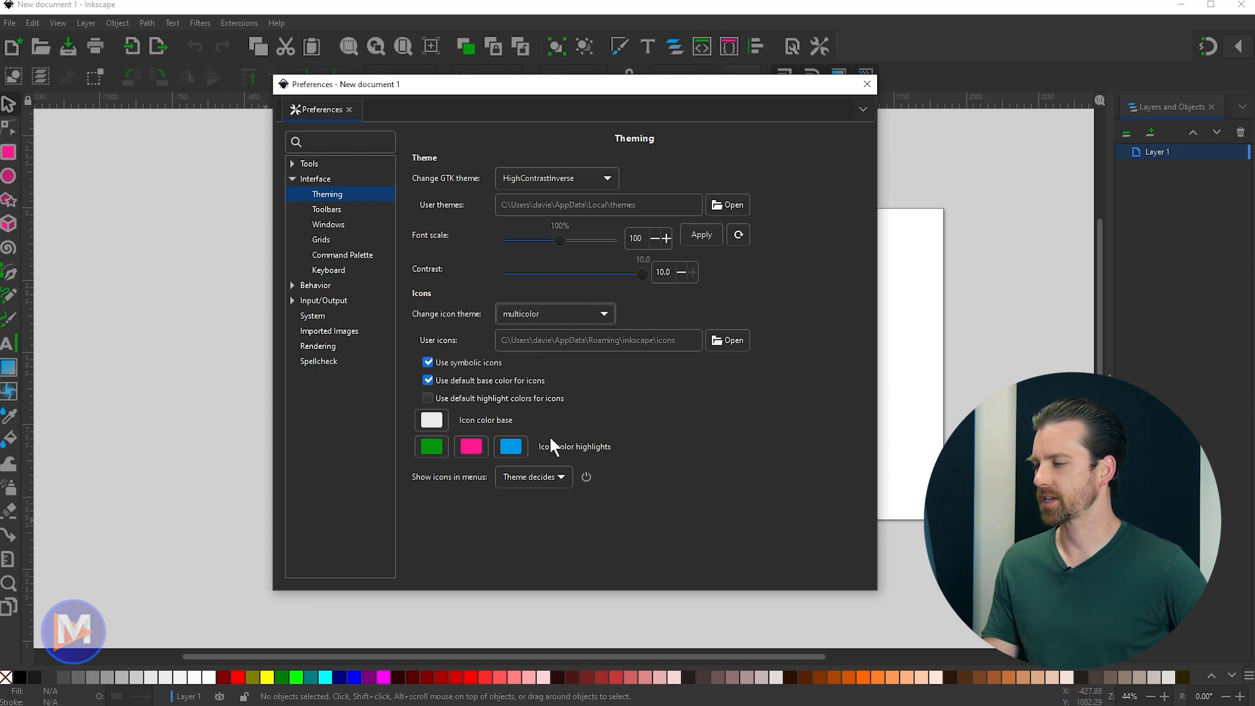
mouse_move(611, 443)
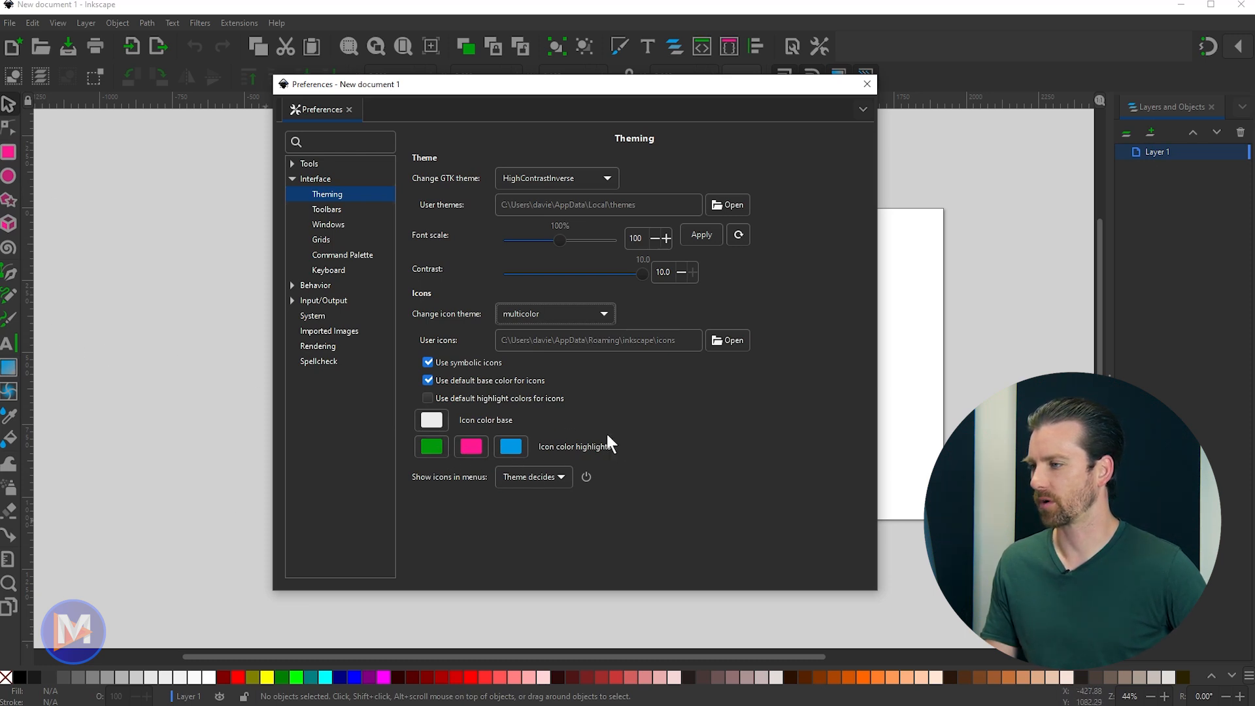
mouse_move(652, 426)
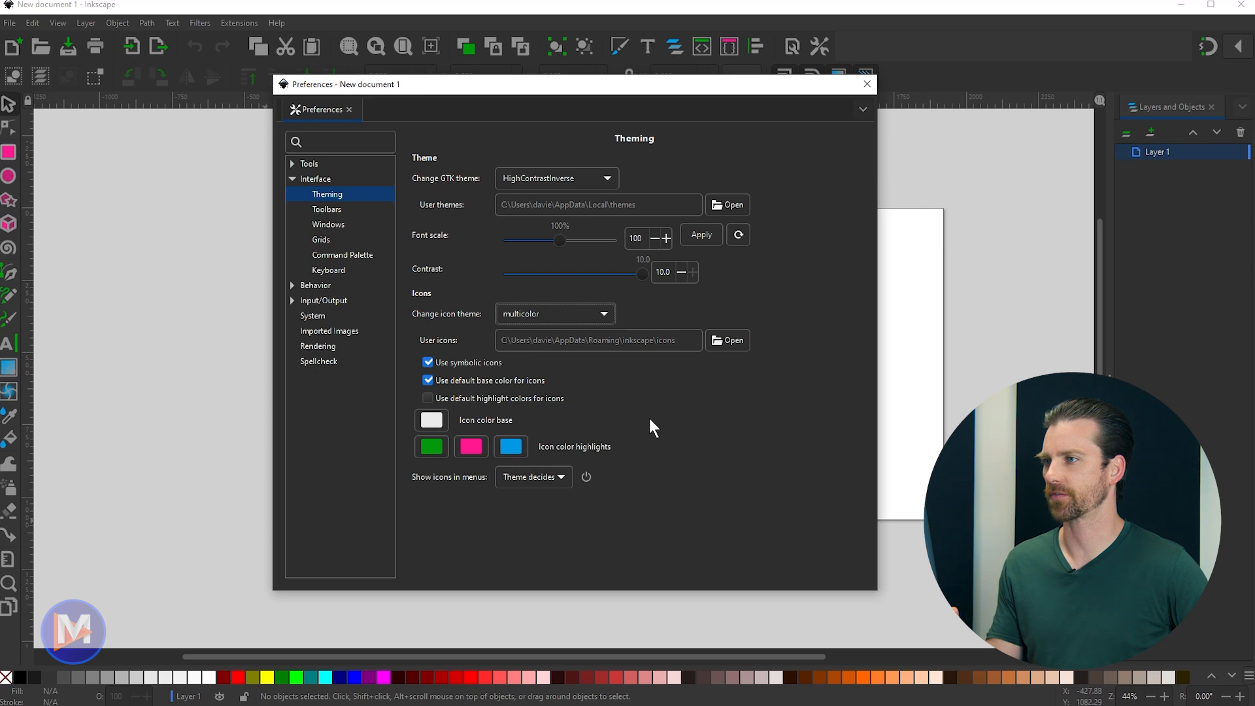